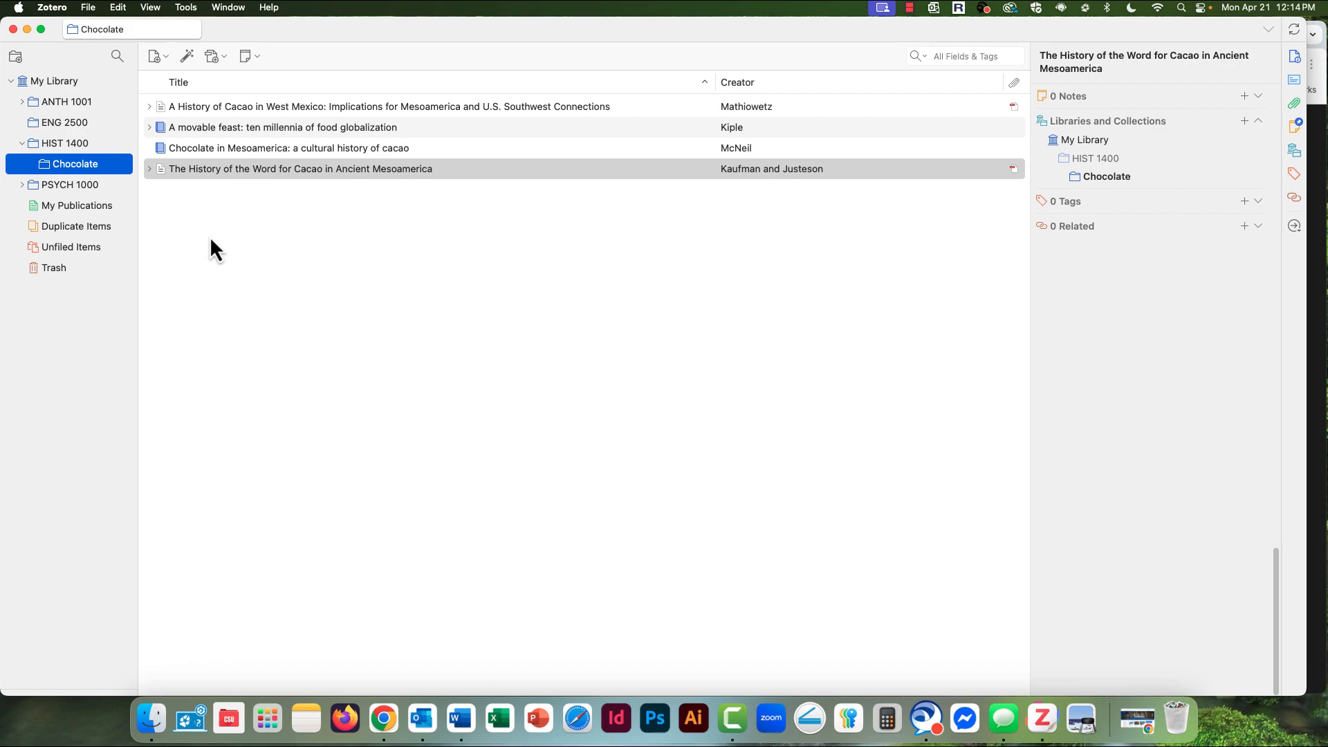
pyautogui.moveTo(124, 181)
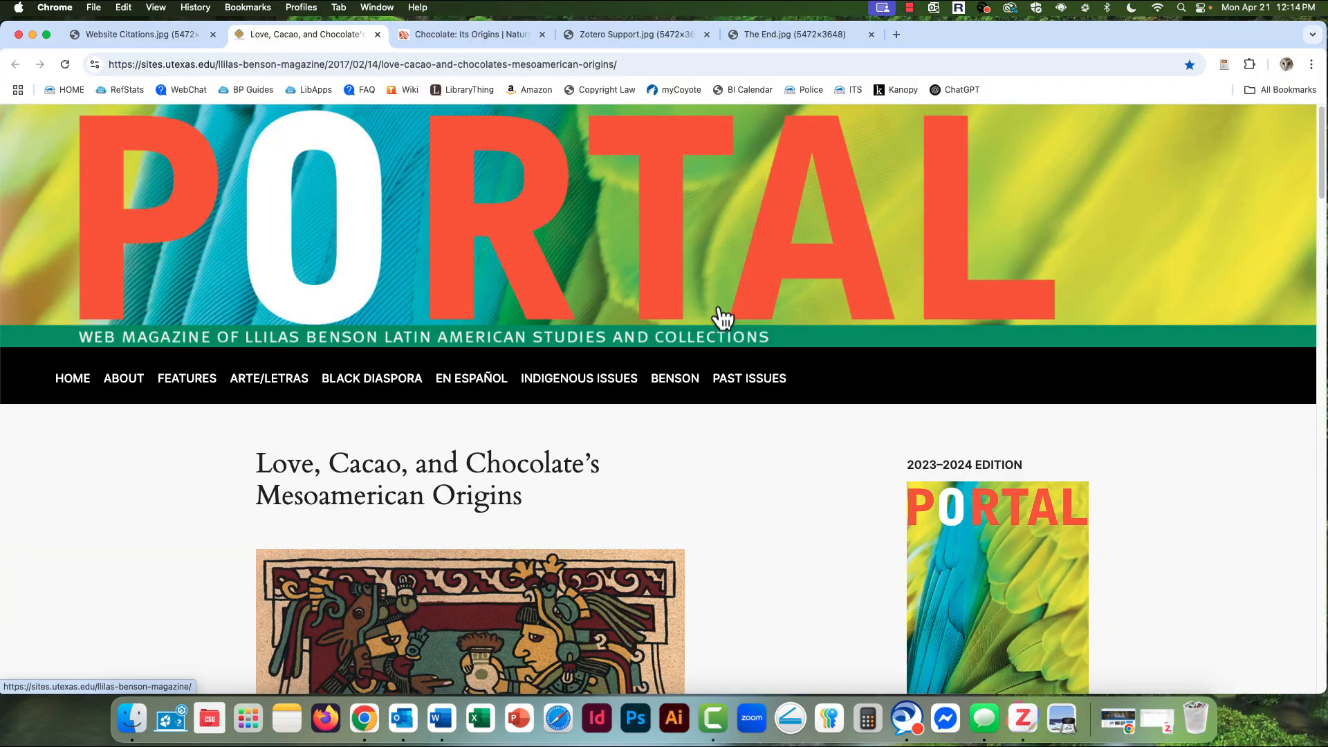
pyautogui.moveTo(179, 354)
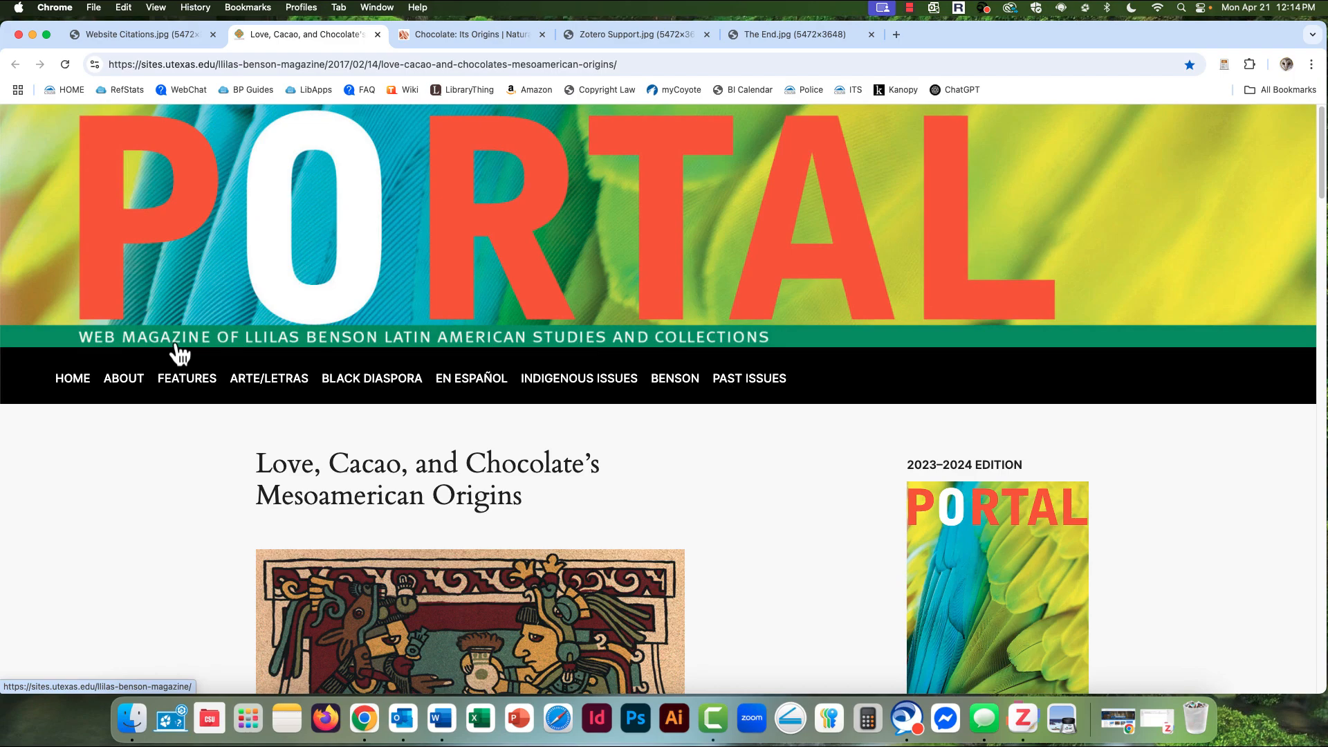
pyautogui.moveTo(732, 274)
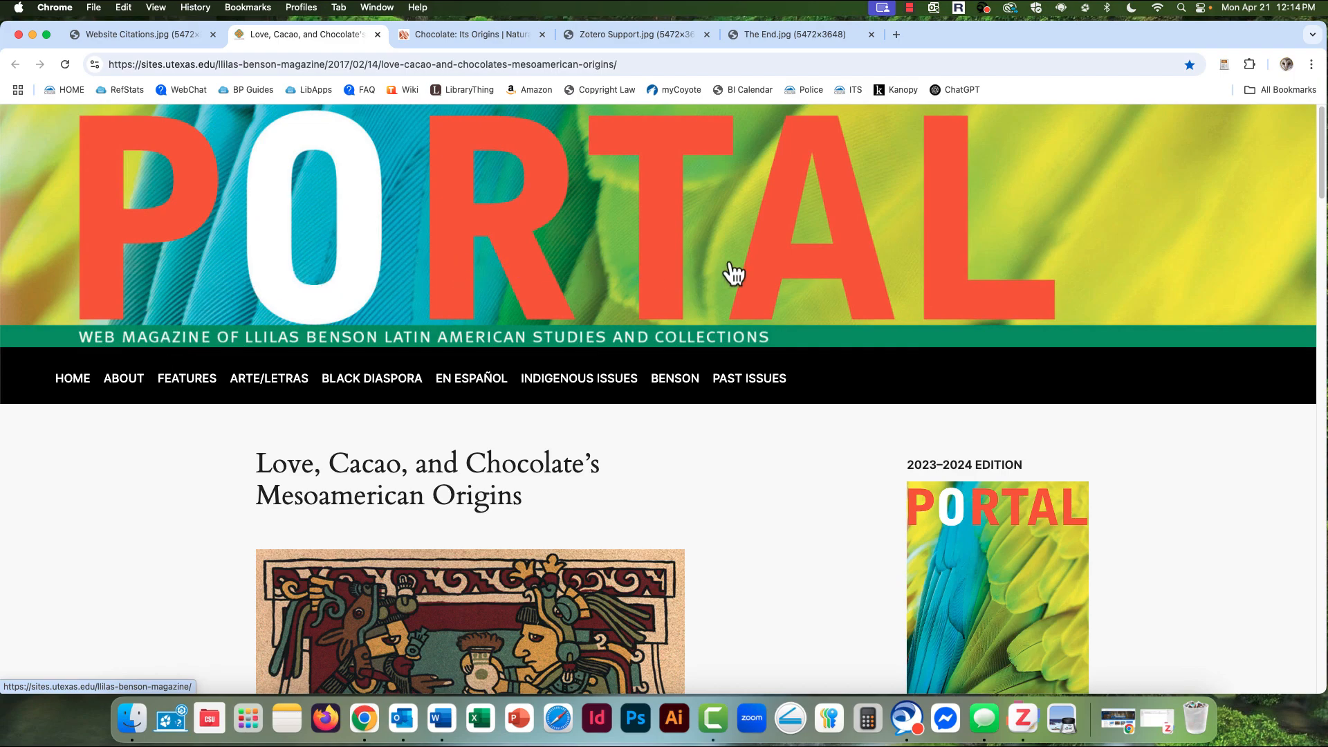
pyautogui.moveTo(151, 319)
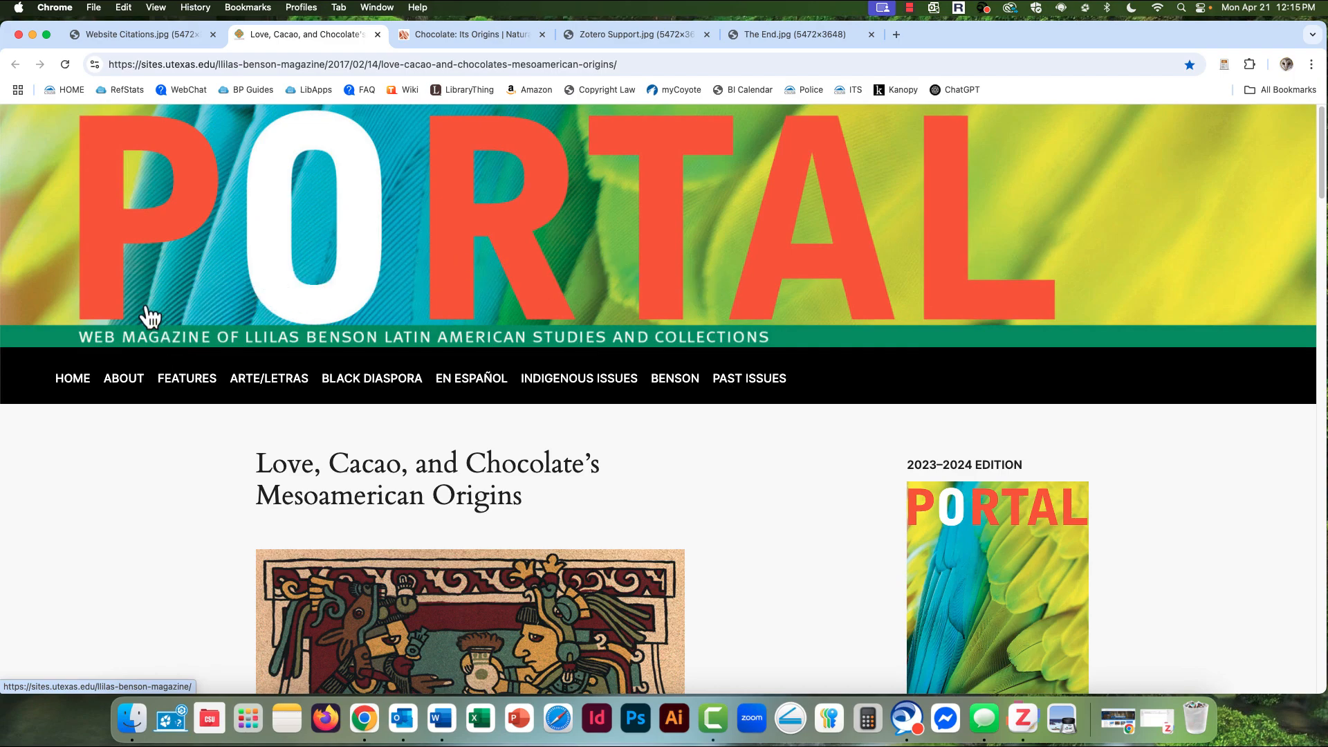
pyautogui.moveTo(346, 531)
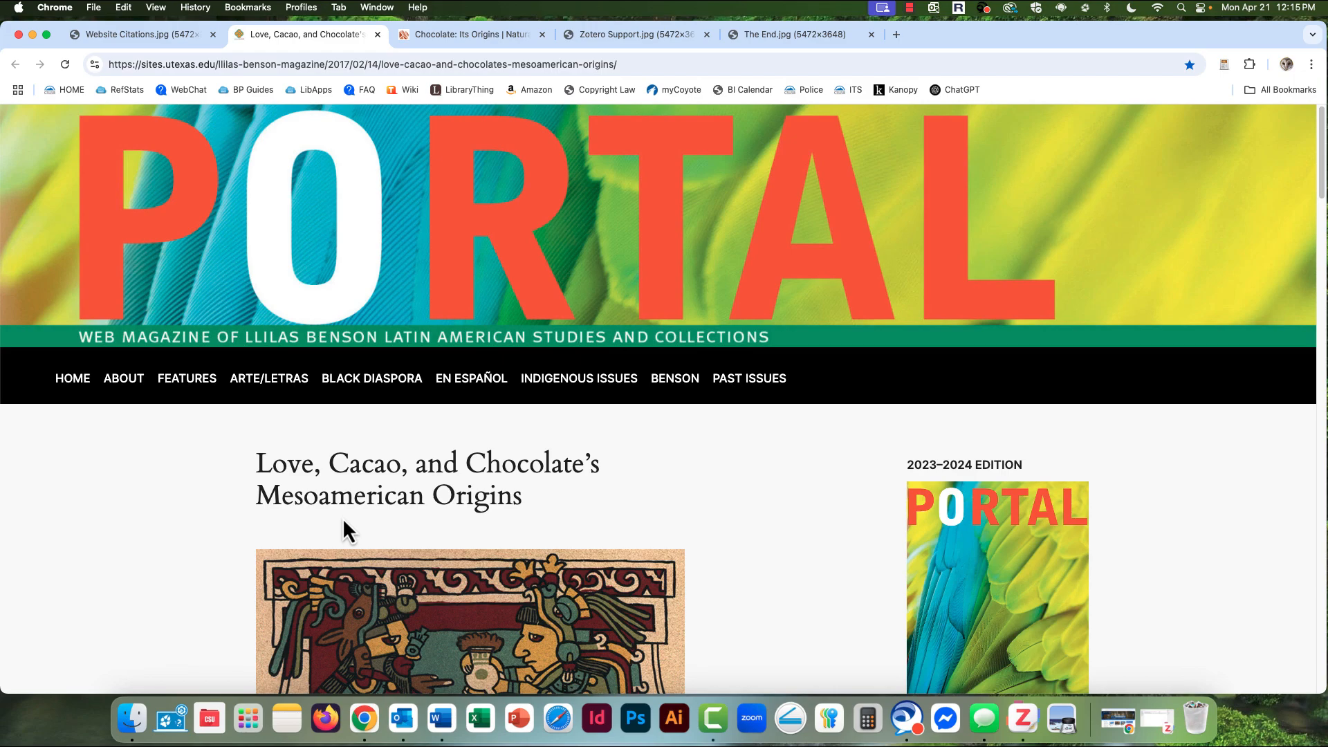
pyautogui.moveTo(419, 535)
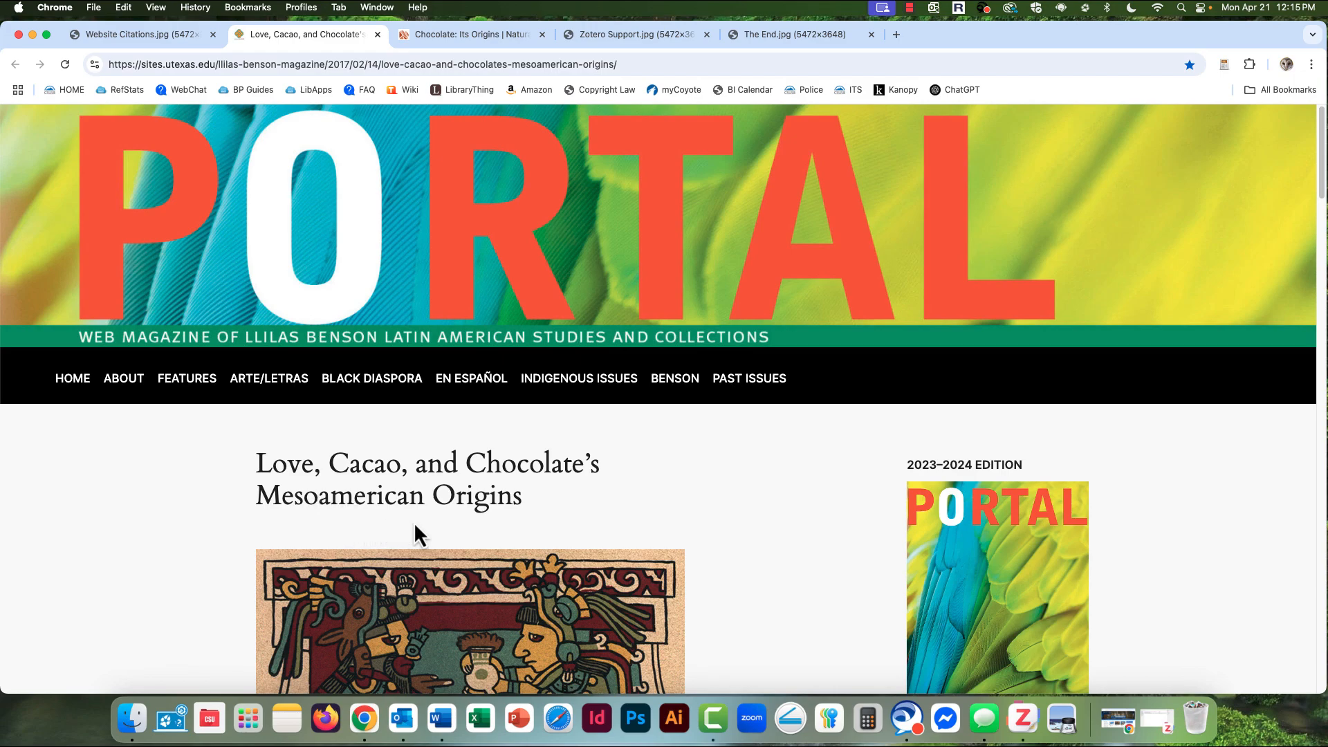
pyautogui.moveTo(496, 543)
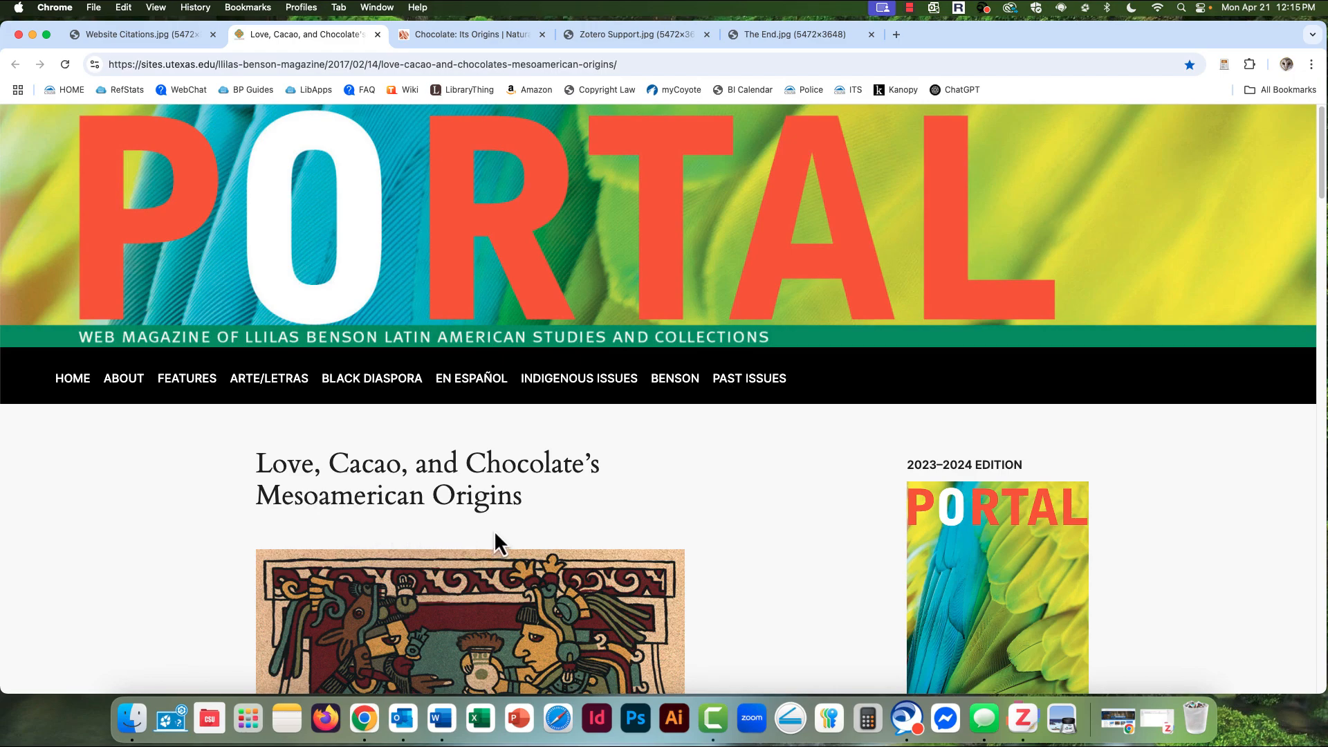
pyautogui.scroll(-3)
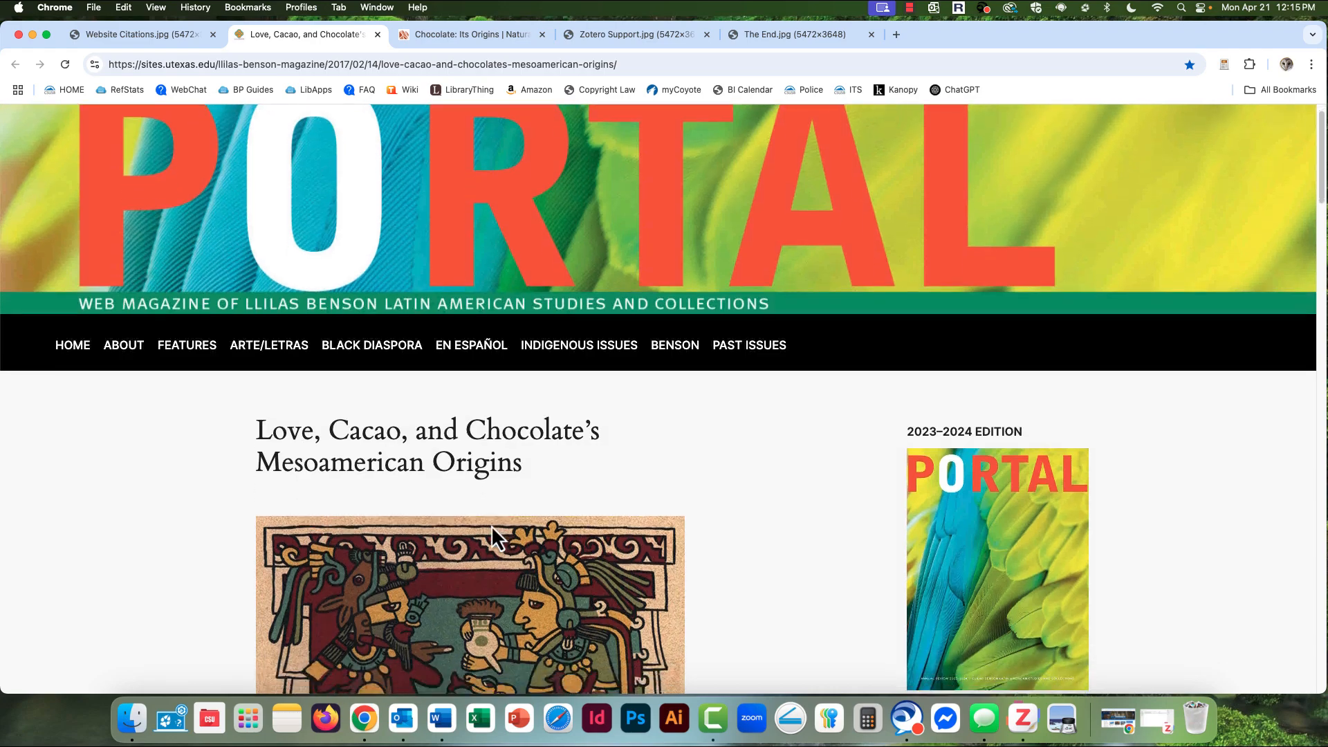
pyautogui.scroll(-3)
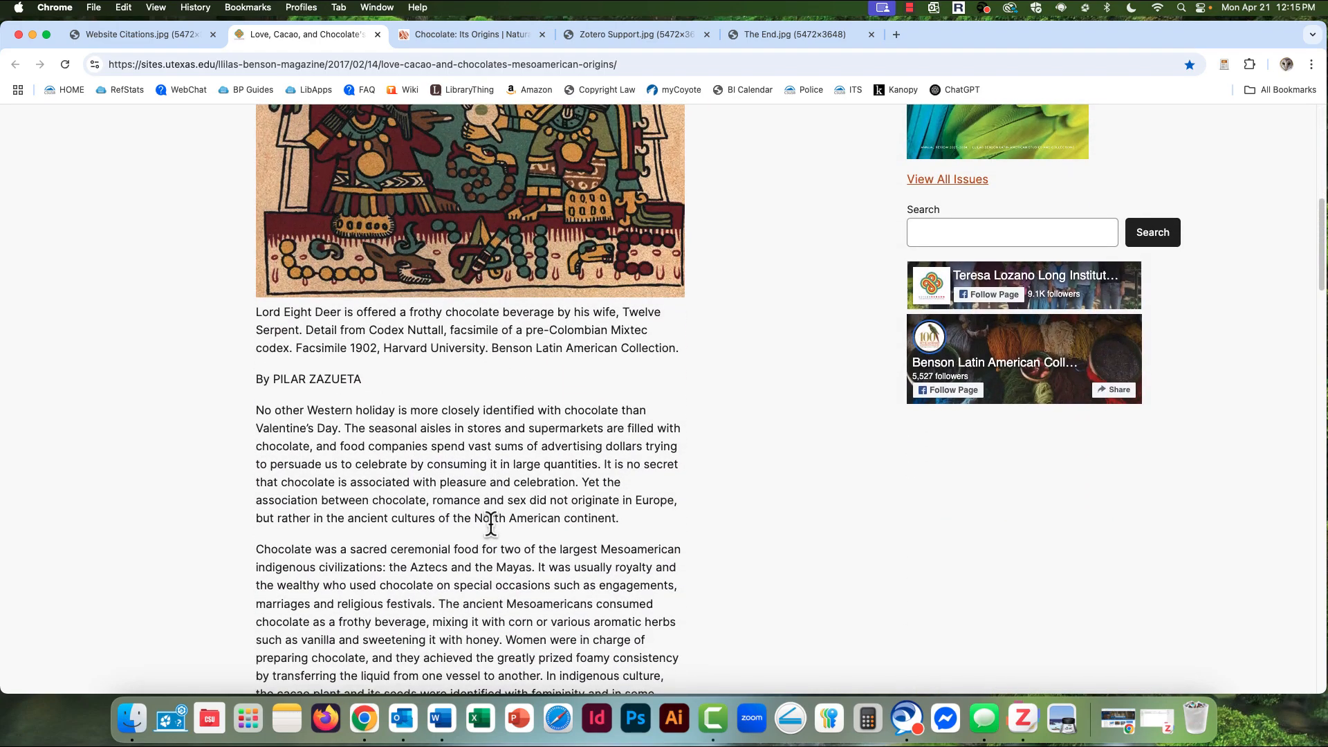
pyautogui.scroll(-3)
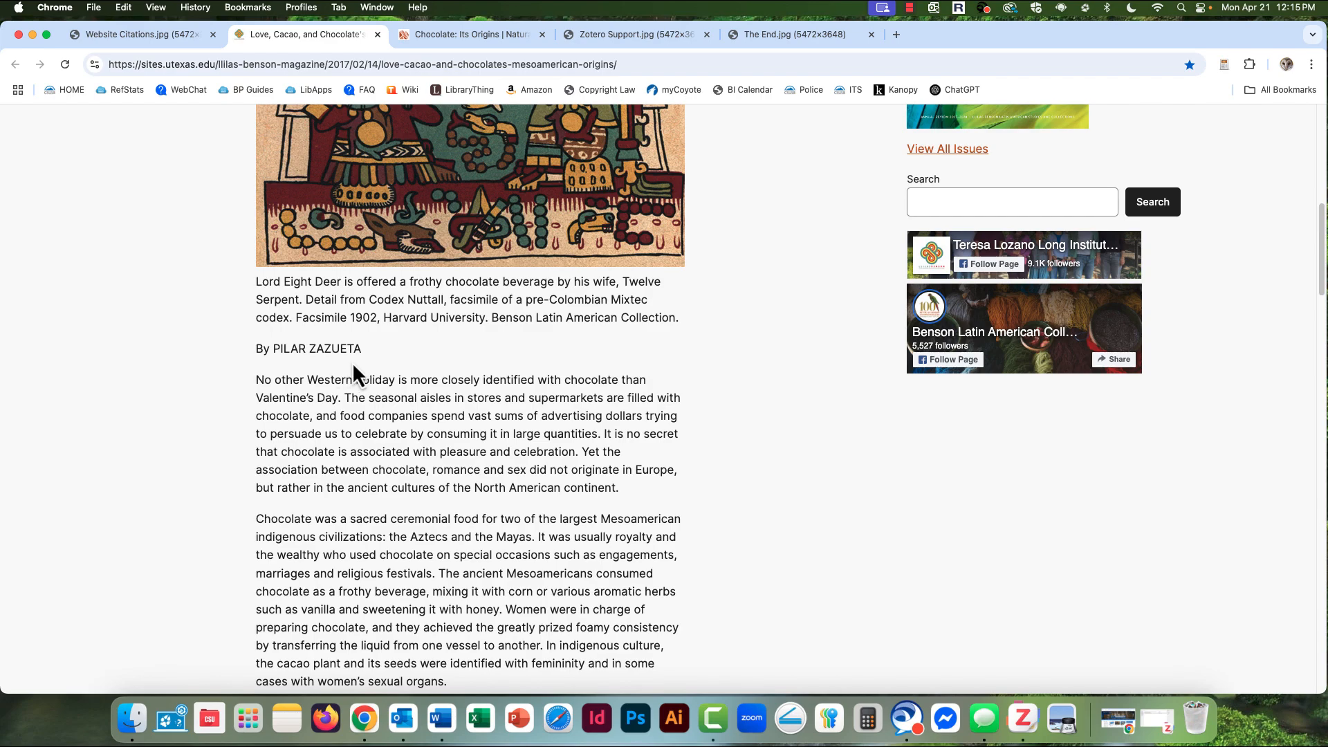
pyautogui.moveTo(664, 401)
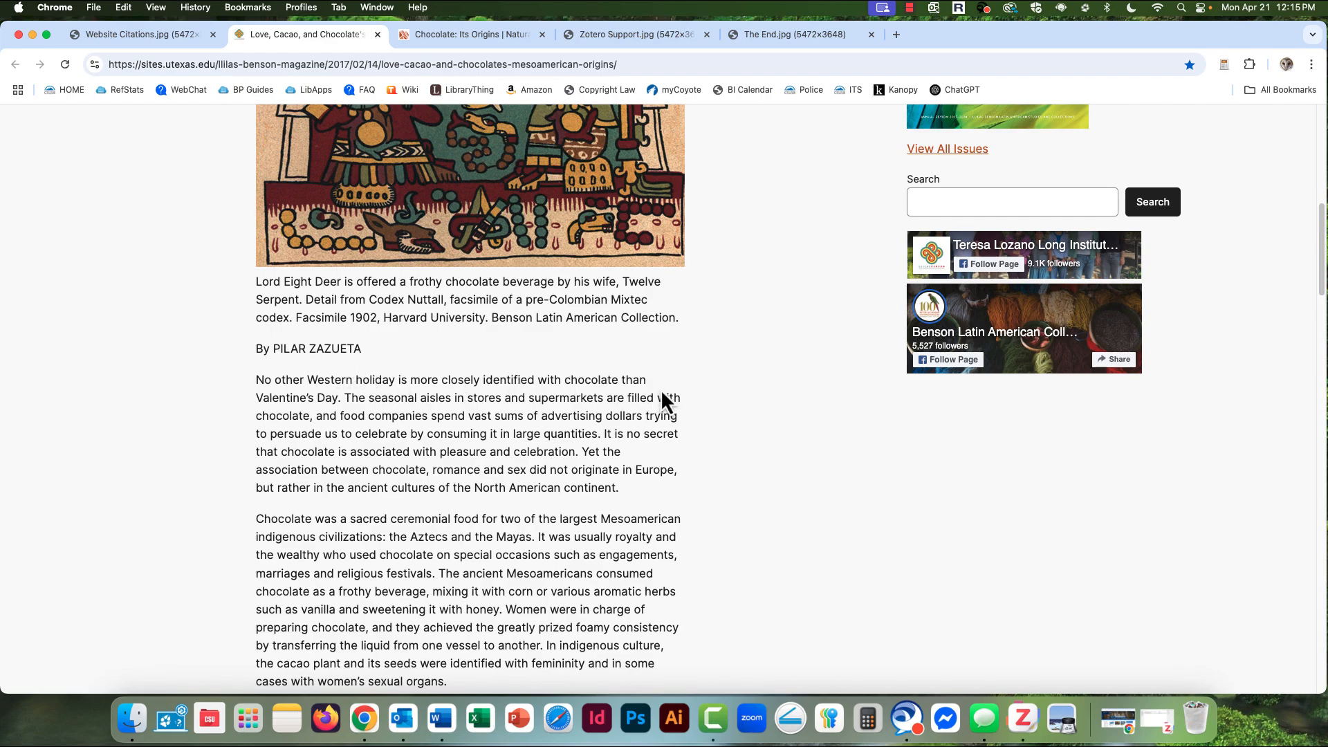
pyautogui.scroll(3)
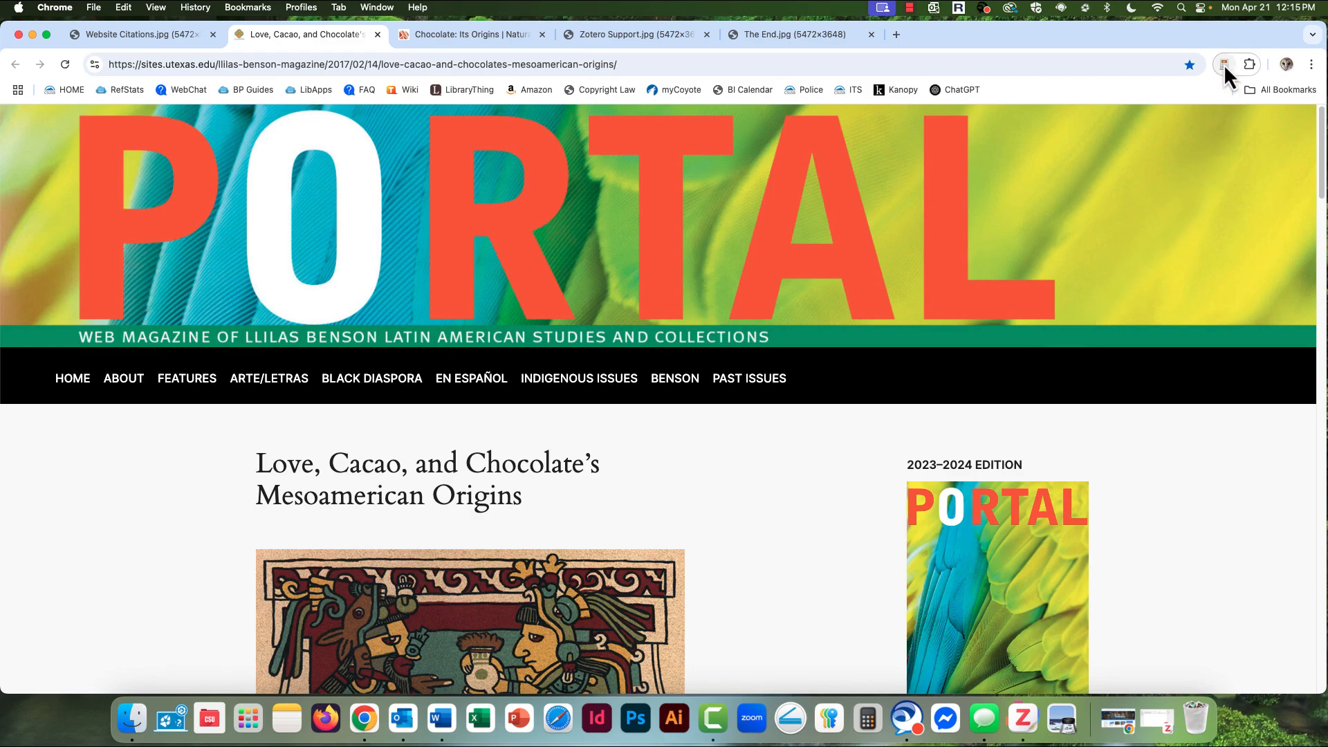
pyautogui.moveTo(1225, 65)
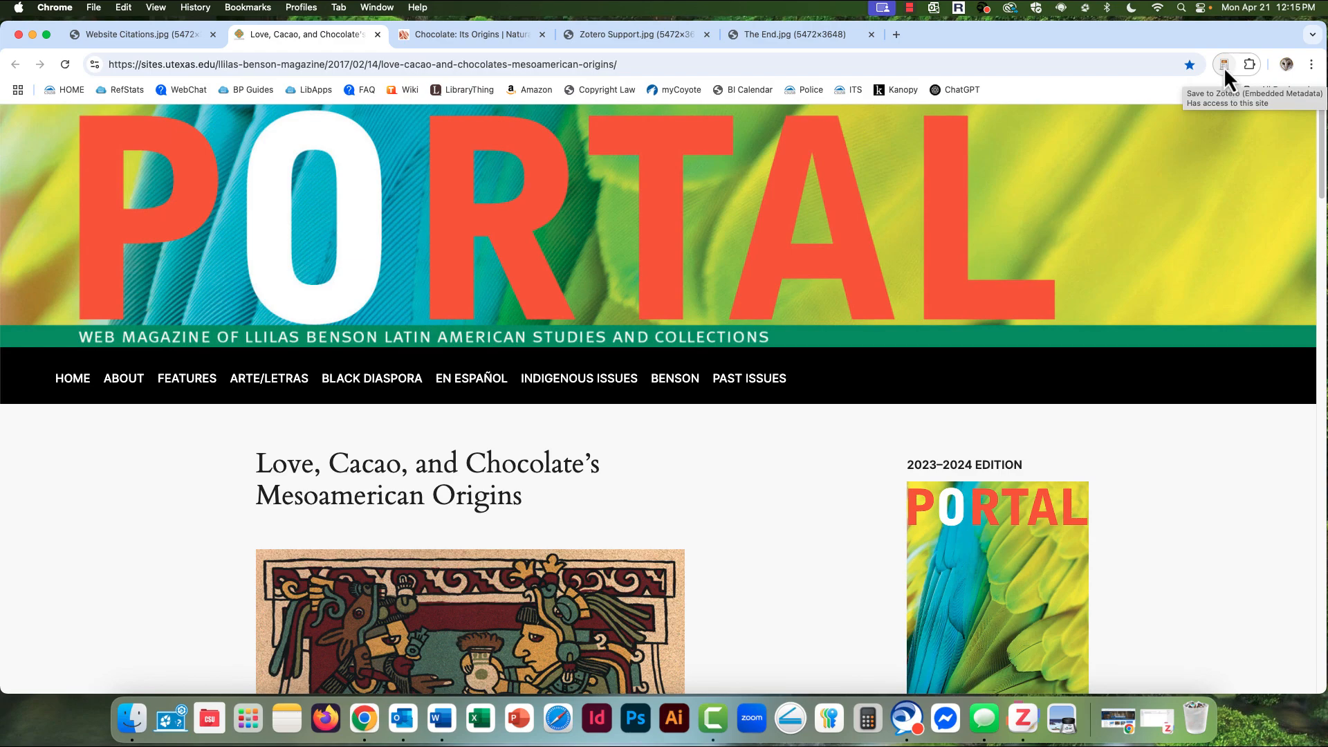
# Save the Mesoamerican chocolate origins article to the Chocolate collection with the Zotero Connector.
pyautogui.click(1223, 64)
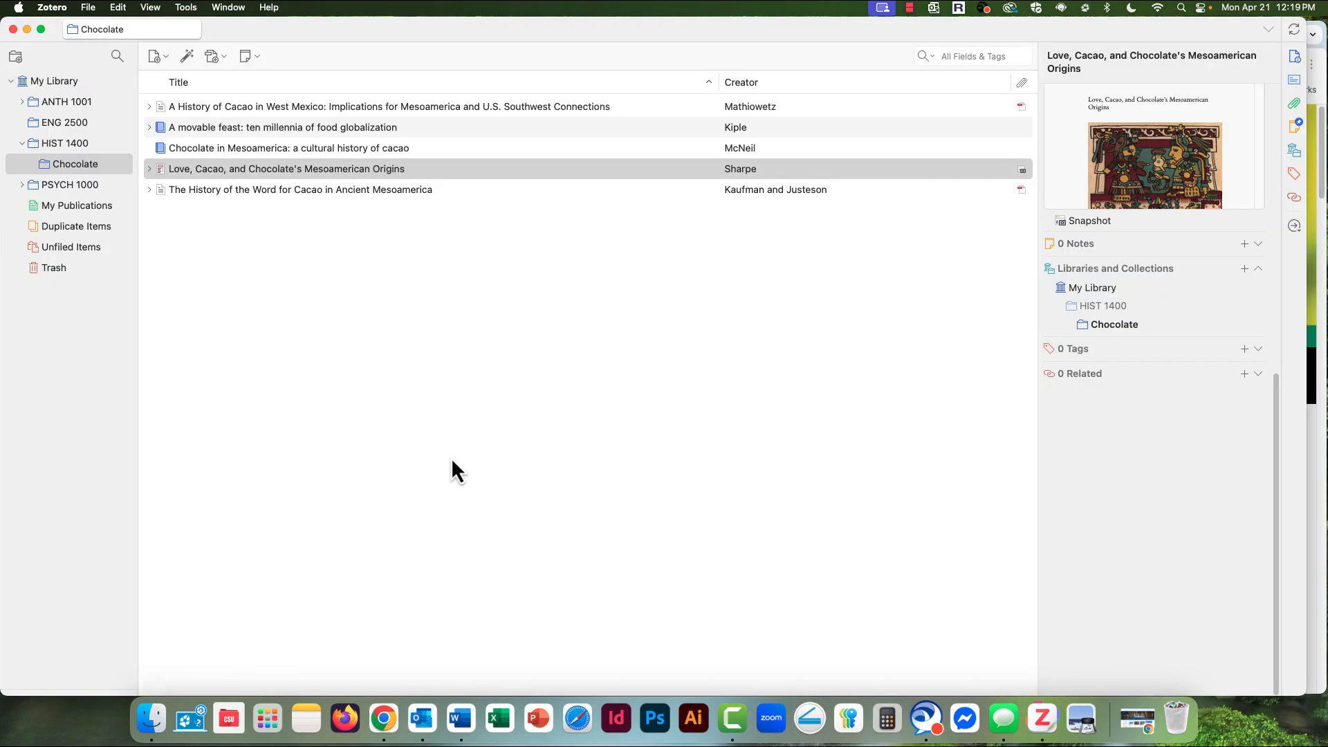
pyautogui.moveTo(1152, 326)
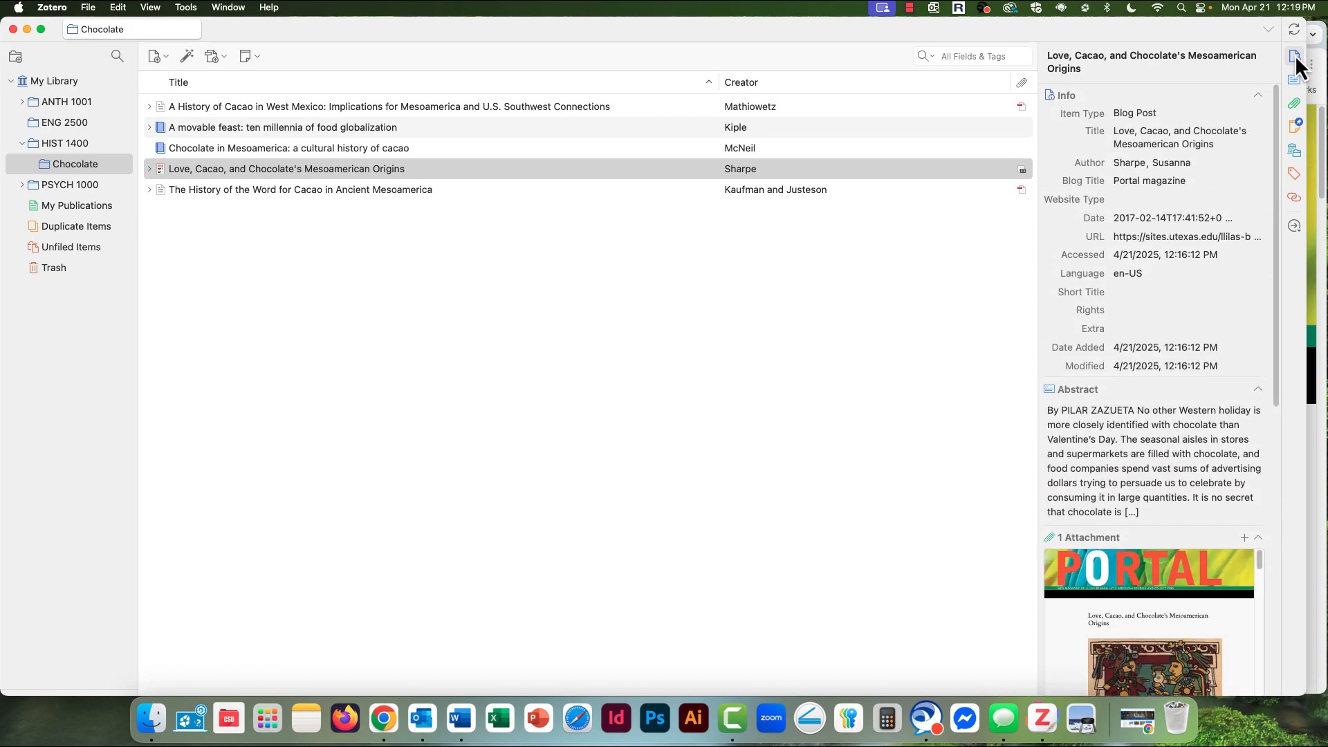
pyautogui.click(1173, 217)
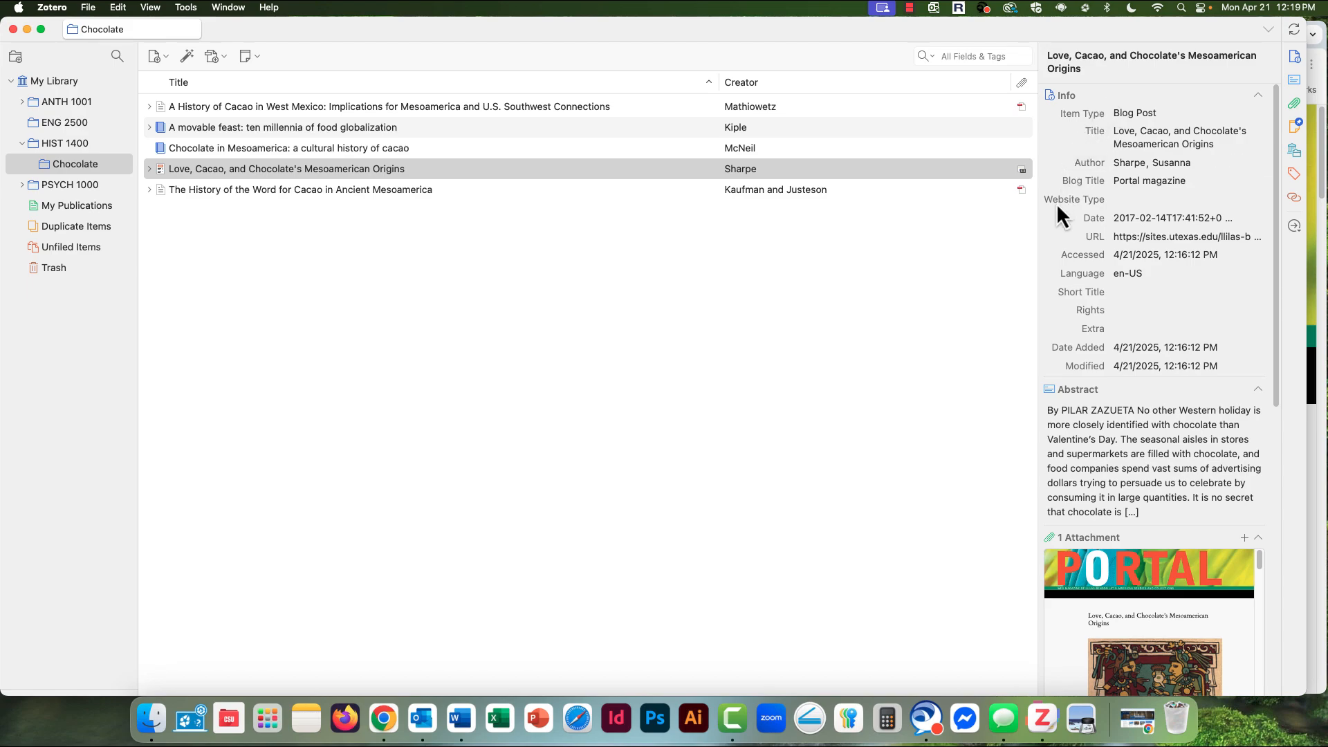
pyautogui.click(1150, 181)
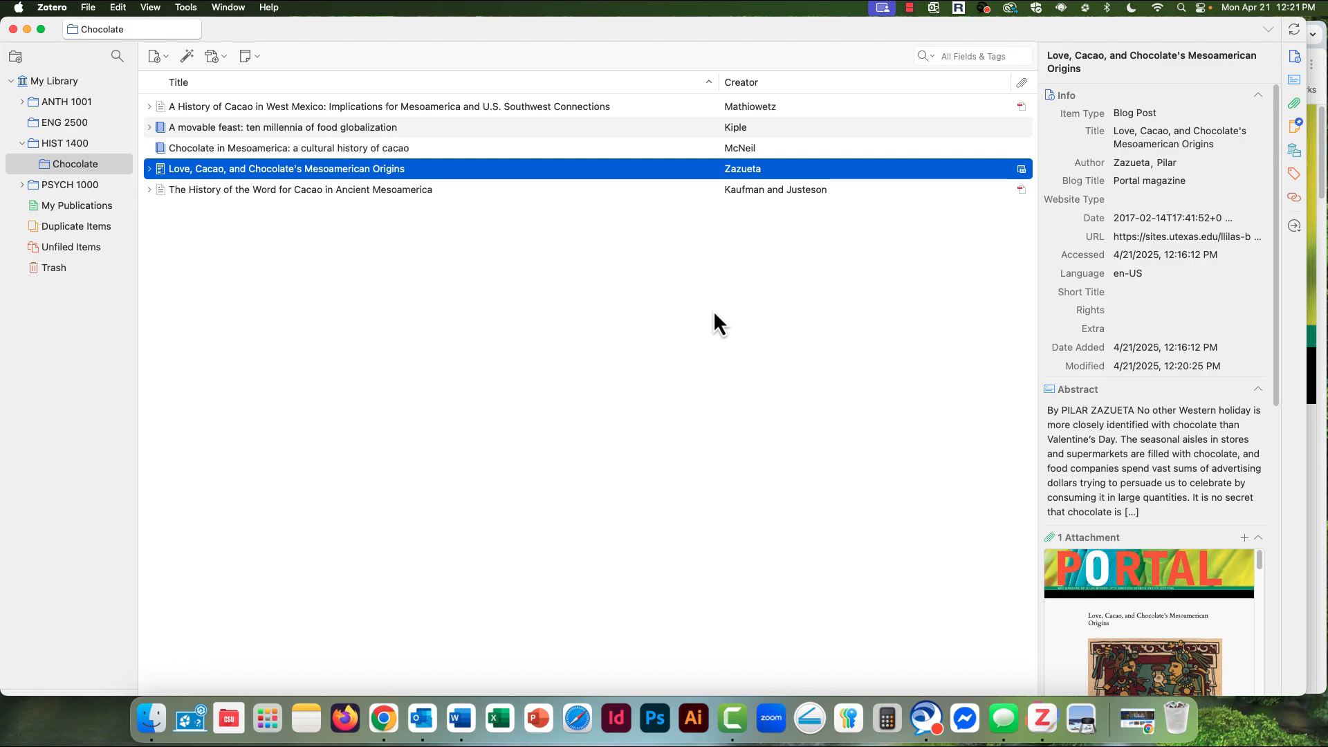
pyautogui.moveTo(969, 460)
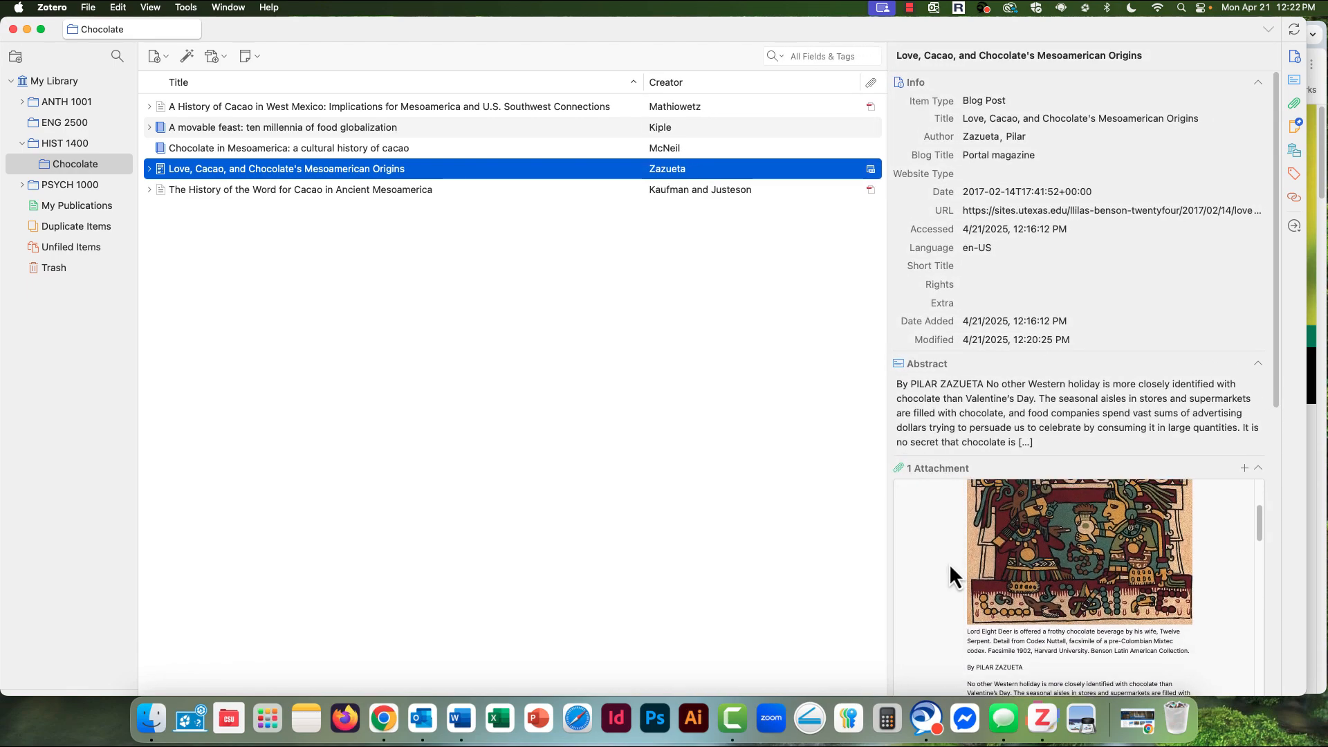
pyautogui.scroll(-3)
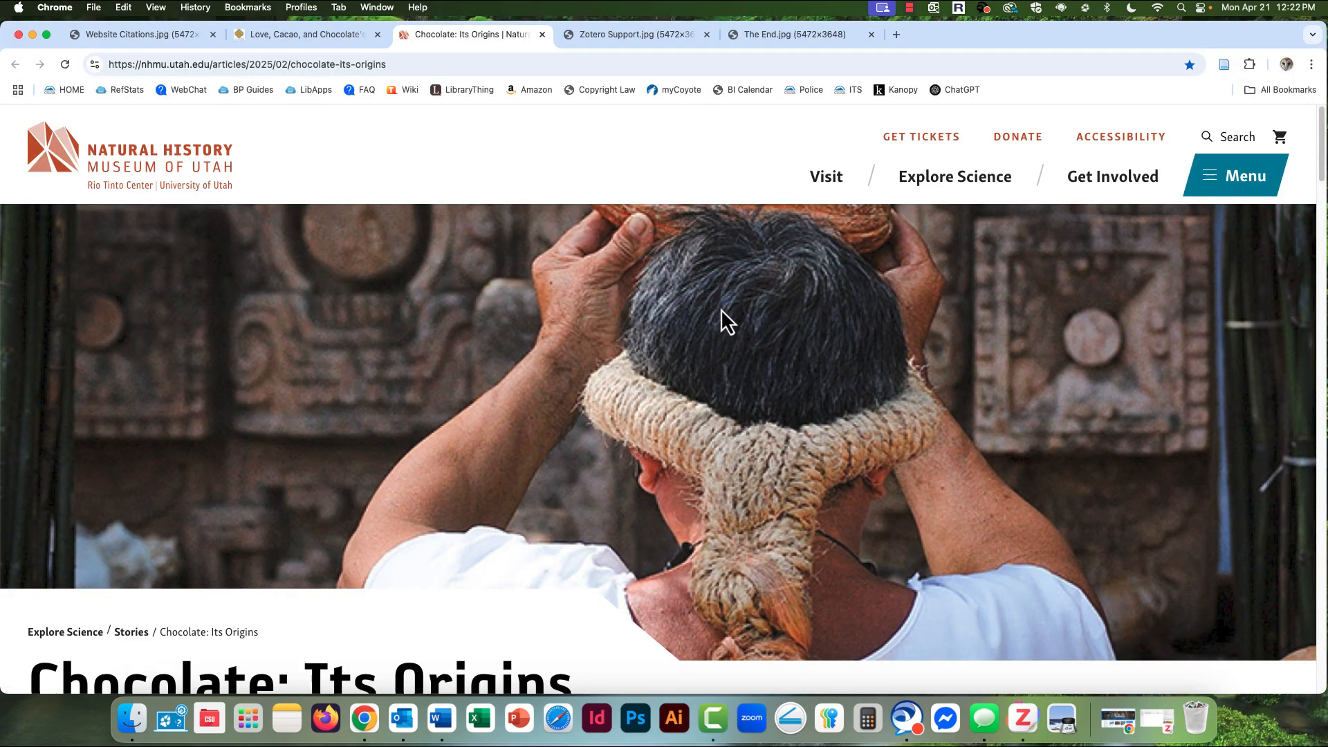
pyautogui.moveTo(257, 230)
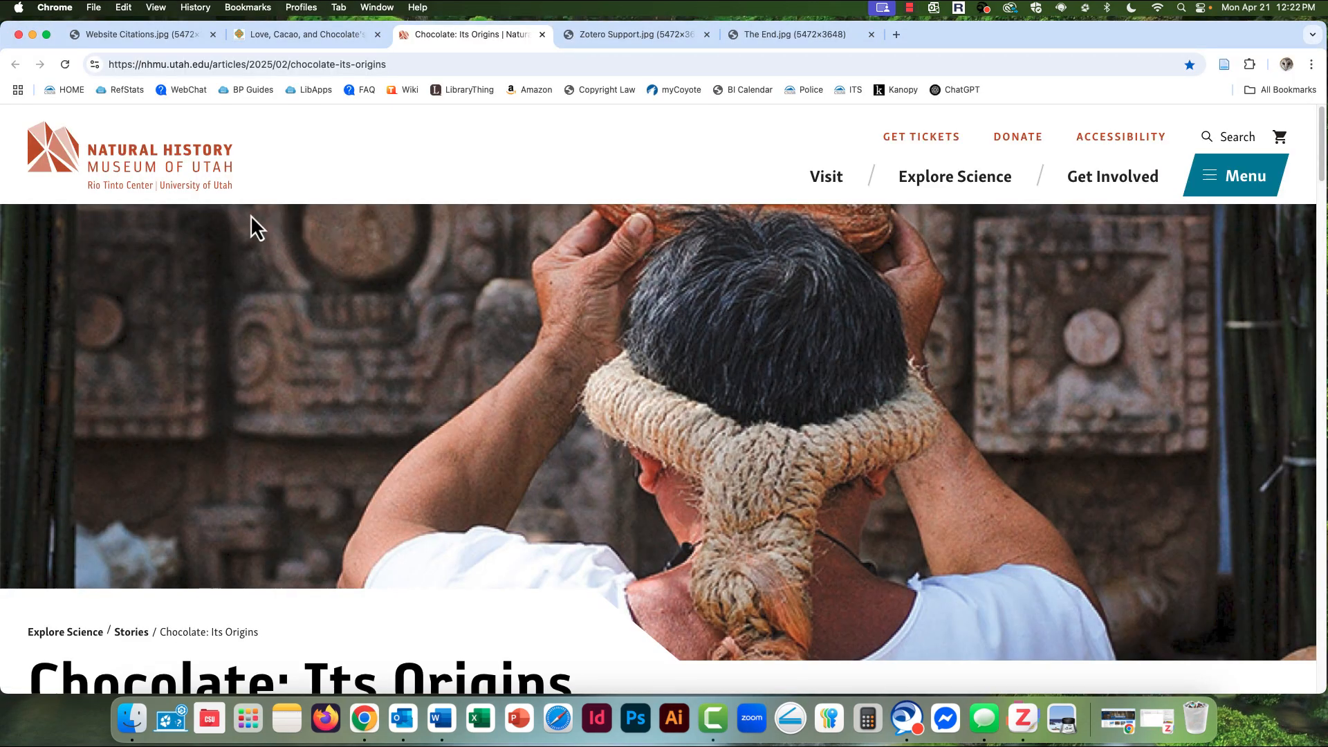
pyautogui.moveTo(144, 169)
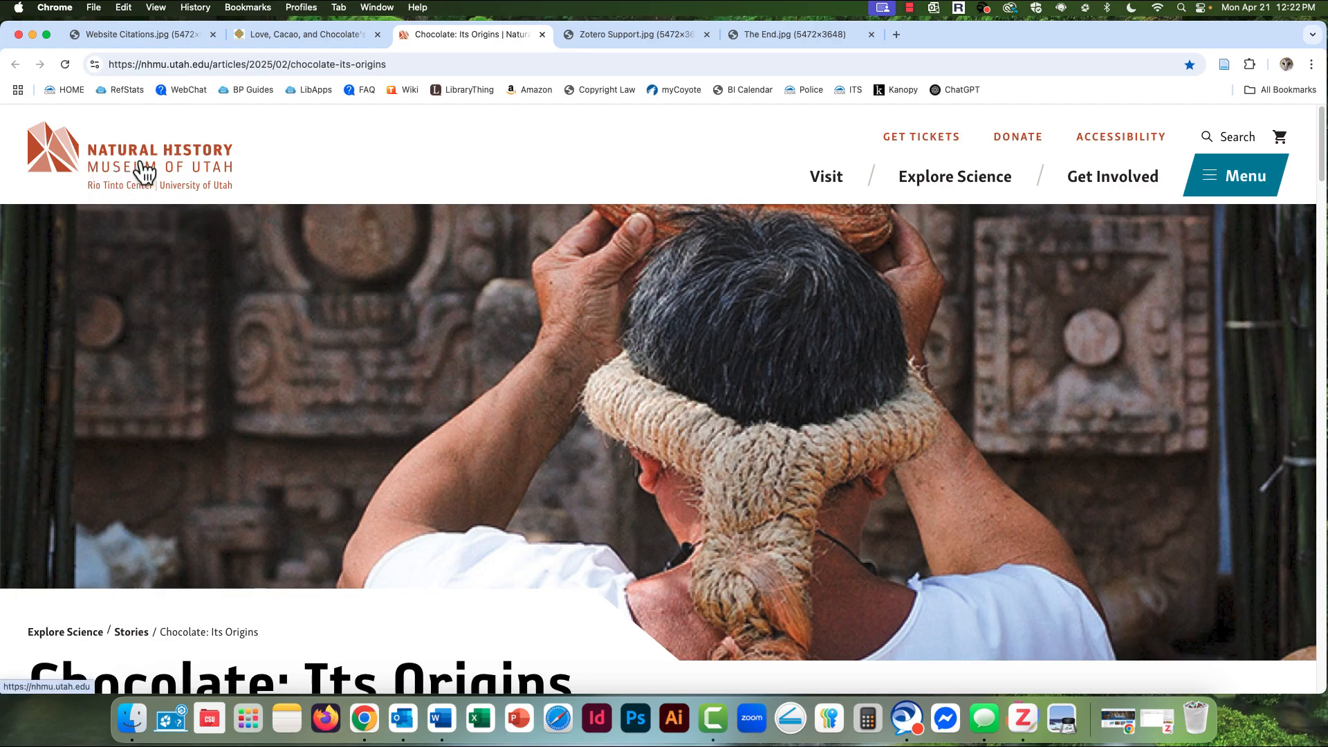
pyautogui.moveTo(540, 302)
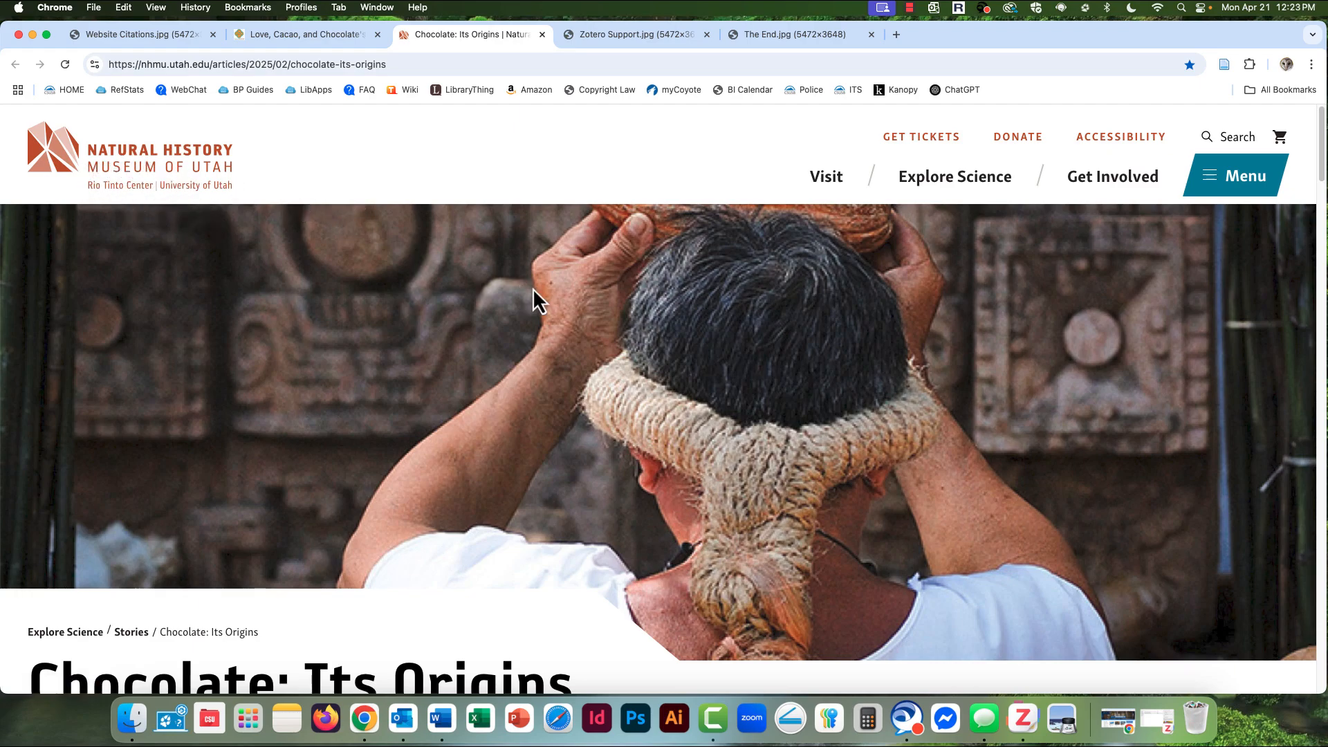
# Save 'Chocolate: Its Origins' from the Natural History Museum of Utah to Chocolate.
pyautogui.scroll(-3)
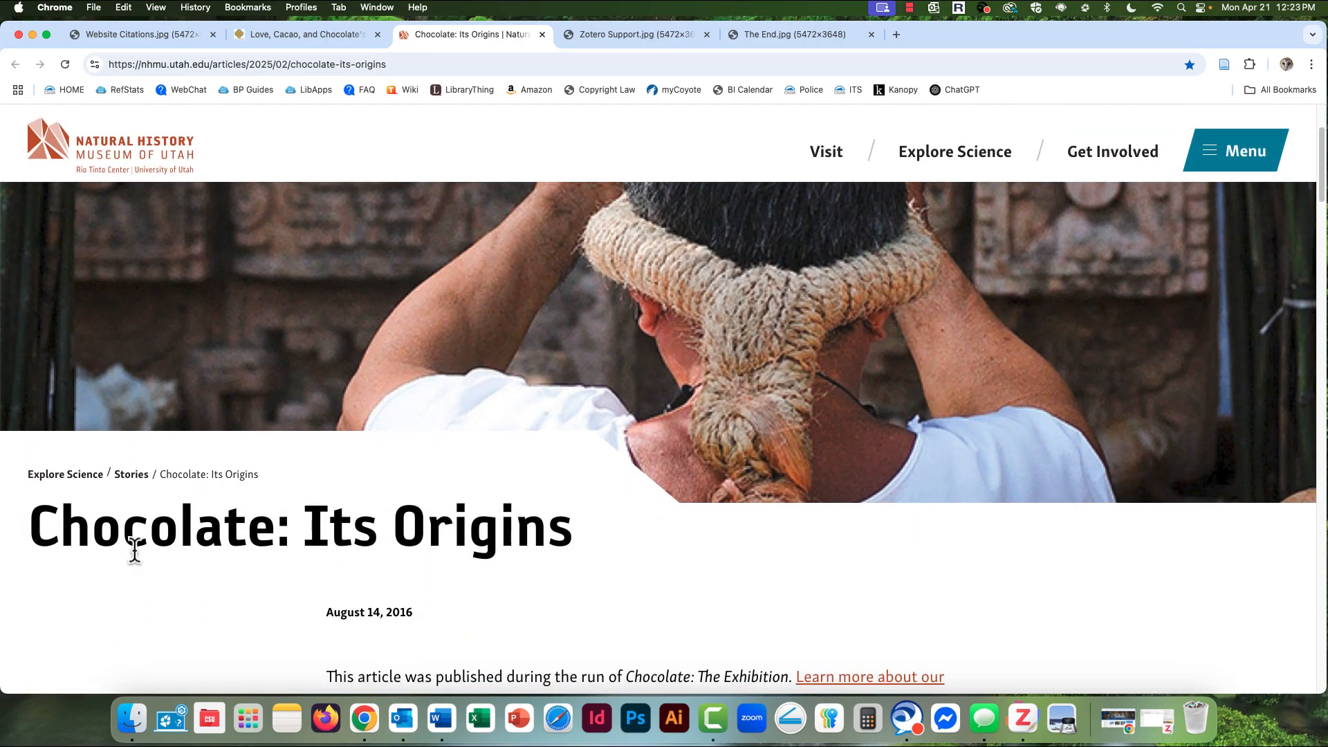
pyautogui.moveTo(466, 556)
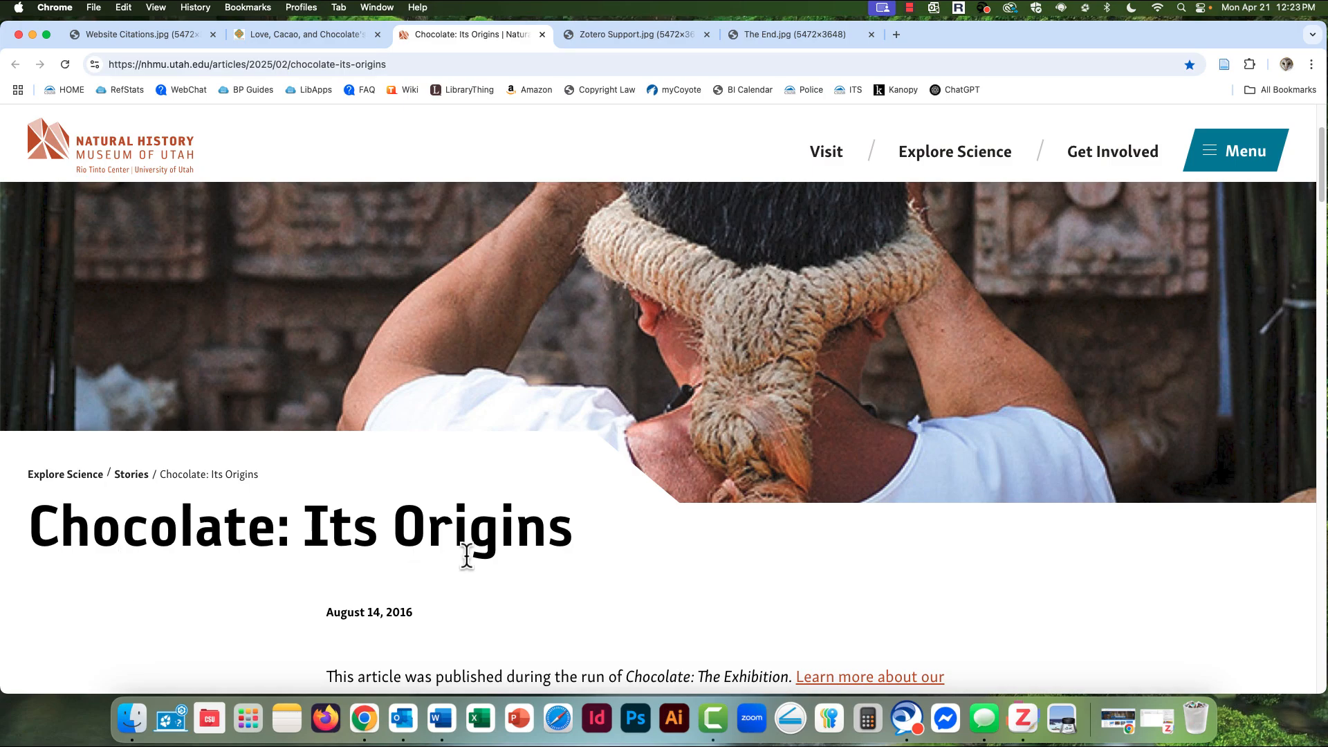
pyautogui.scroll(-3)
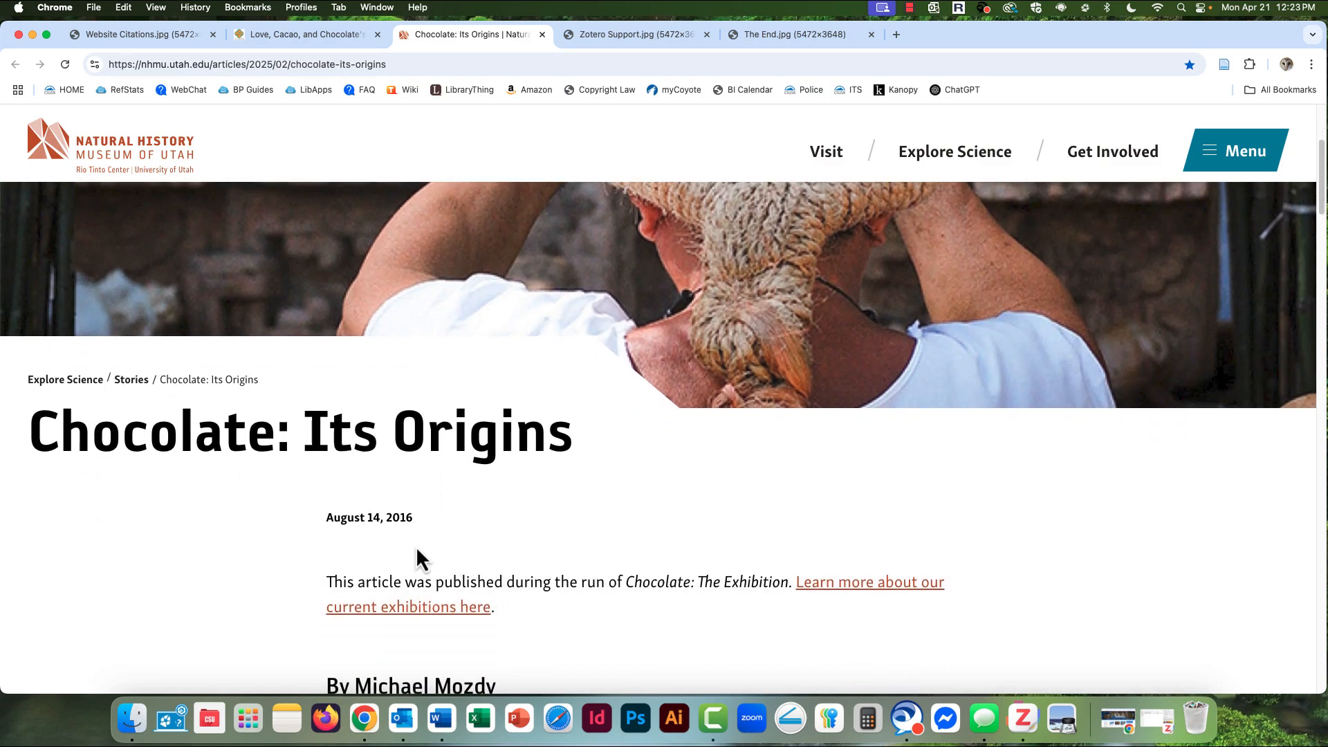
pyautogui.scroll(-3)
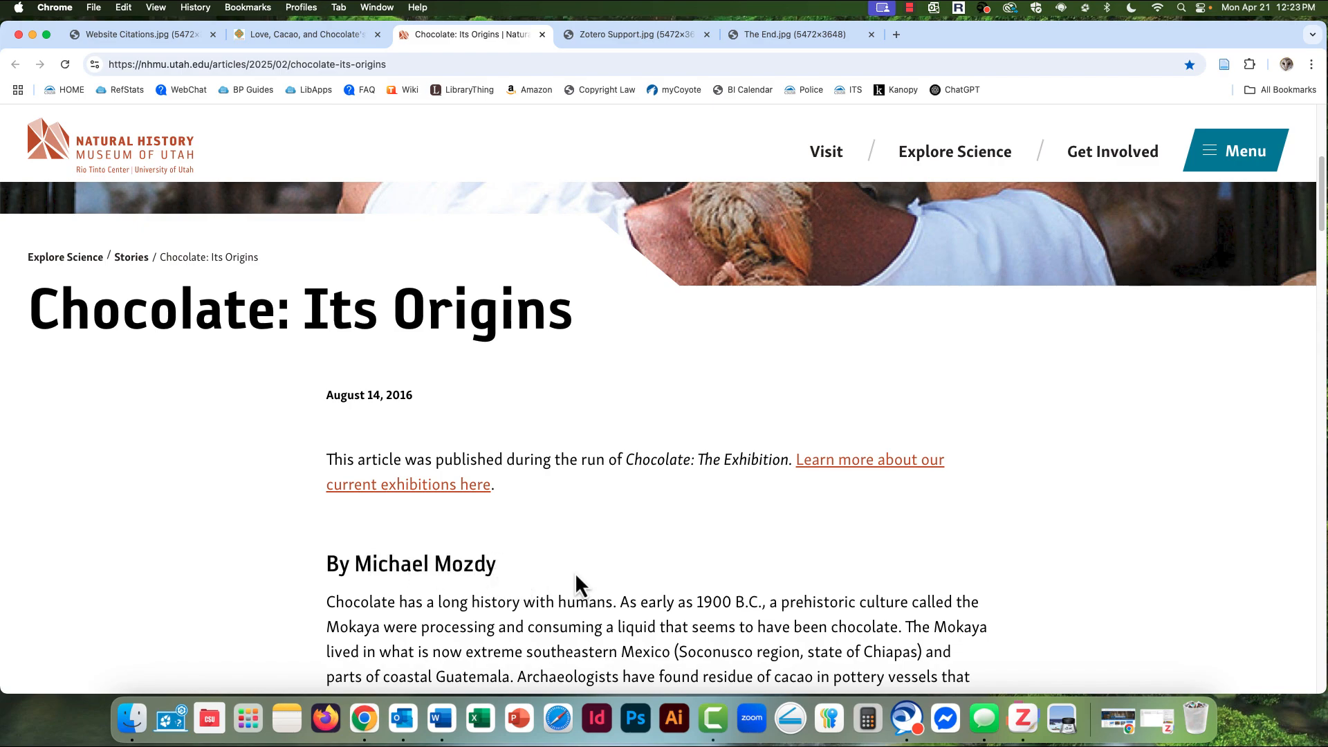
pyautogui.moveTo(1142, 238)
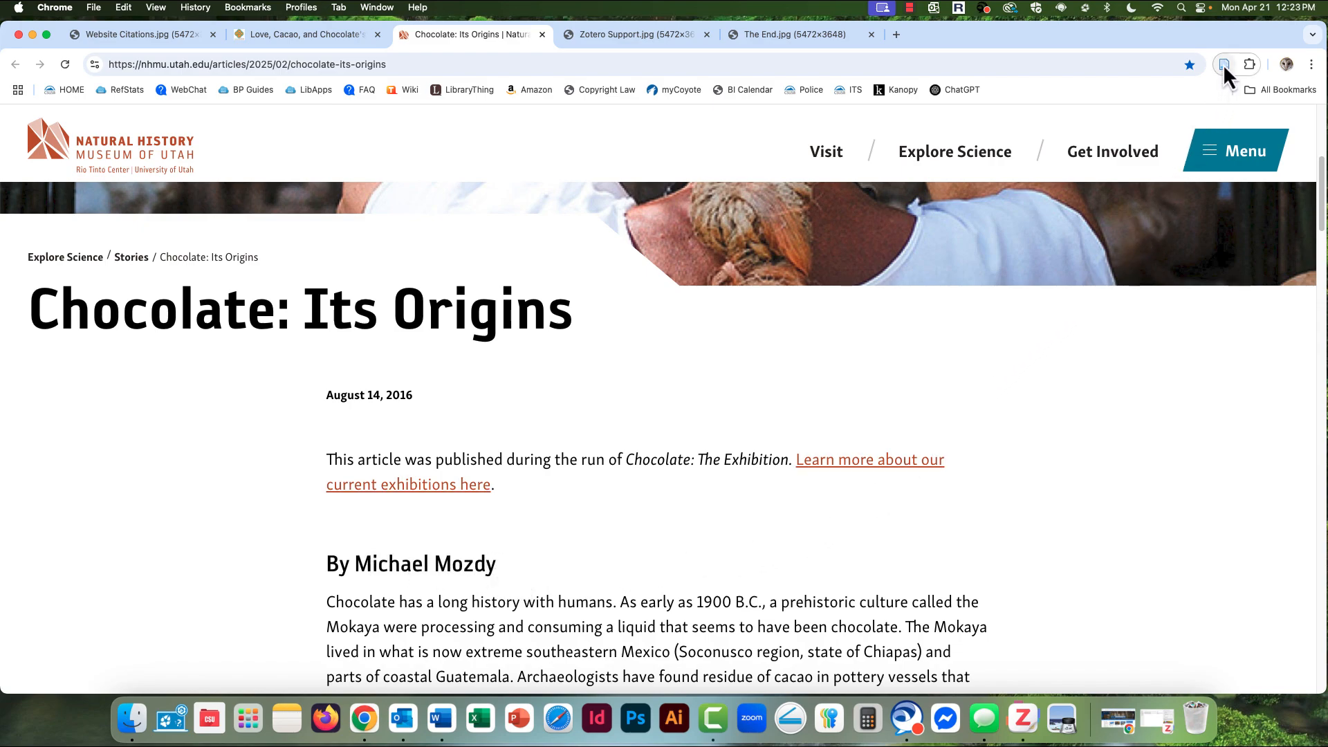
pyautogui.moveTo(1224, 64)
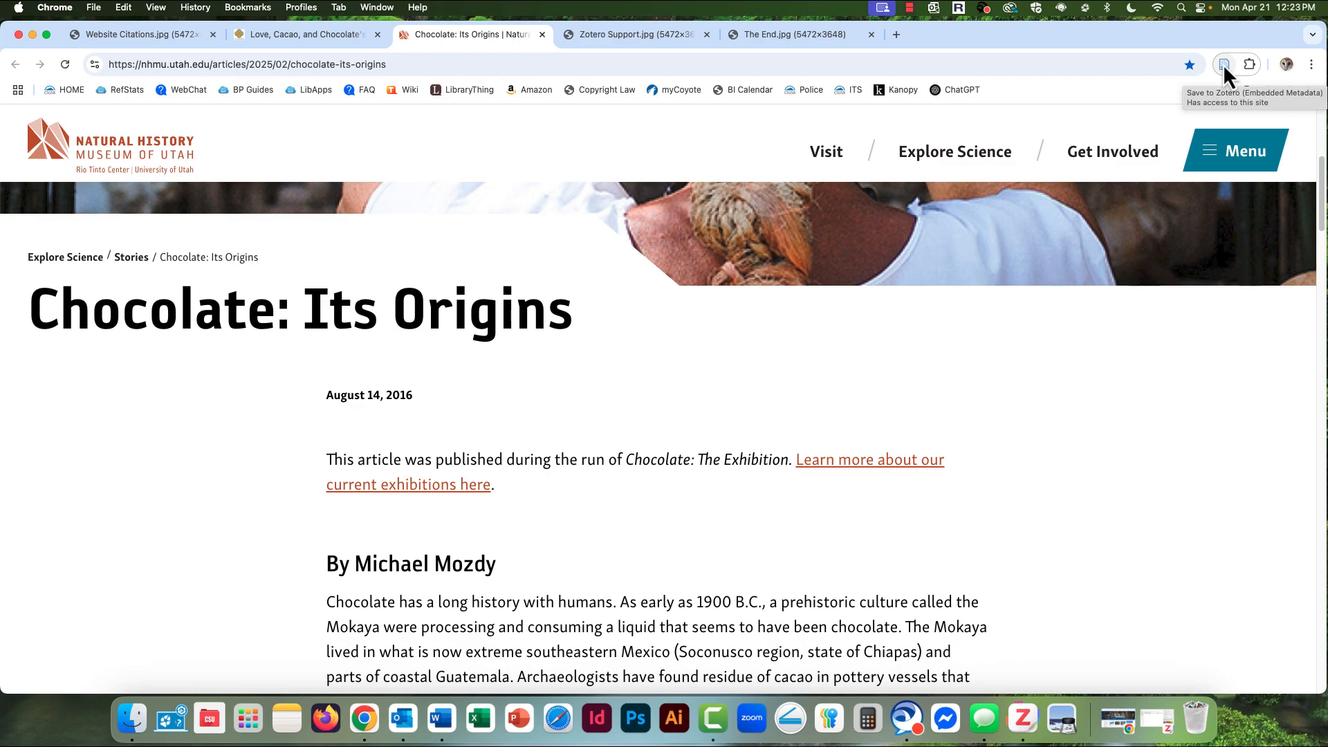
pyautogui.click(1224, 64)
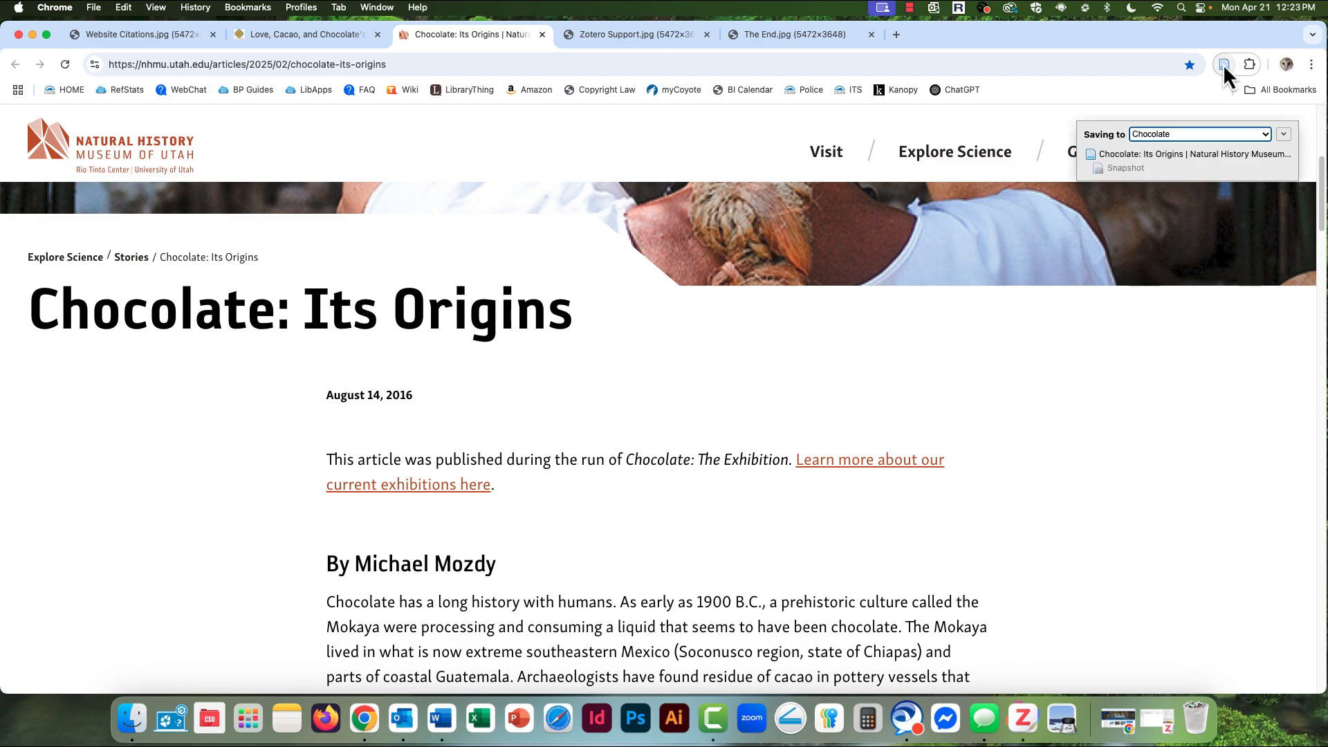
pyautogui.moveTo(1016, 61)
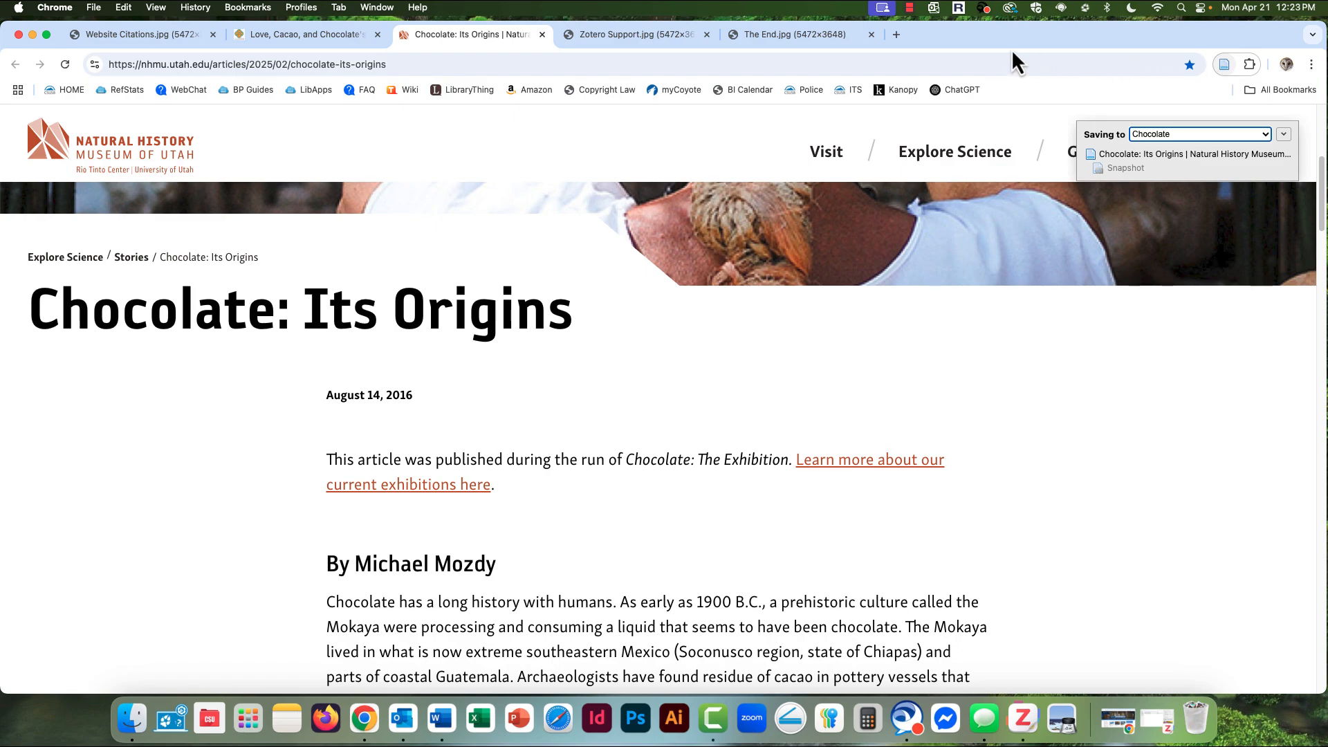
pyautogui.click(1041, 719)
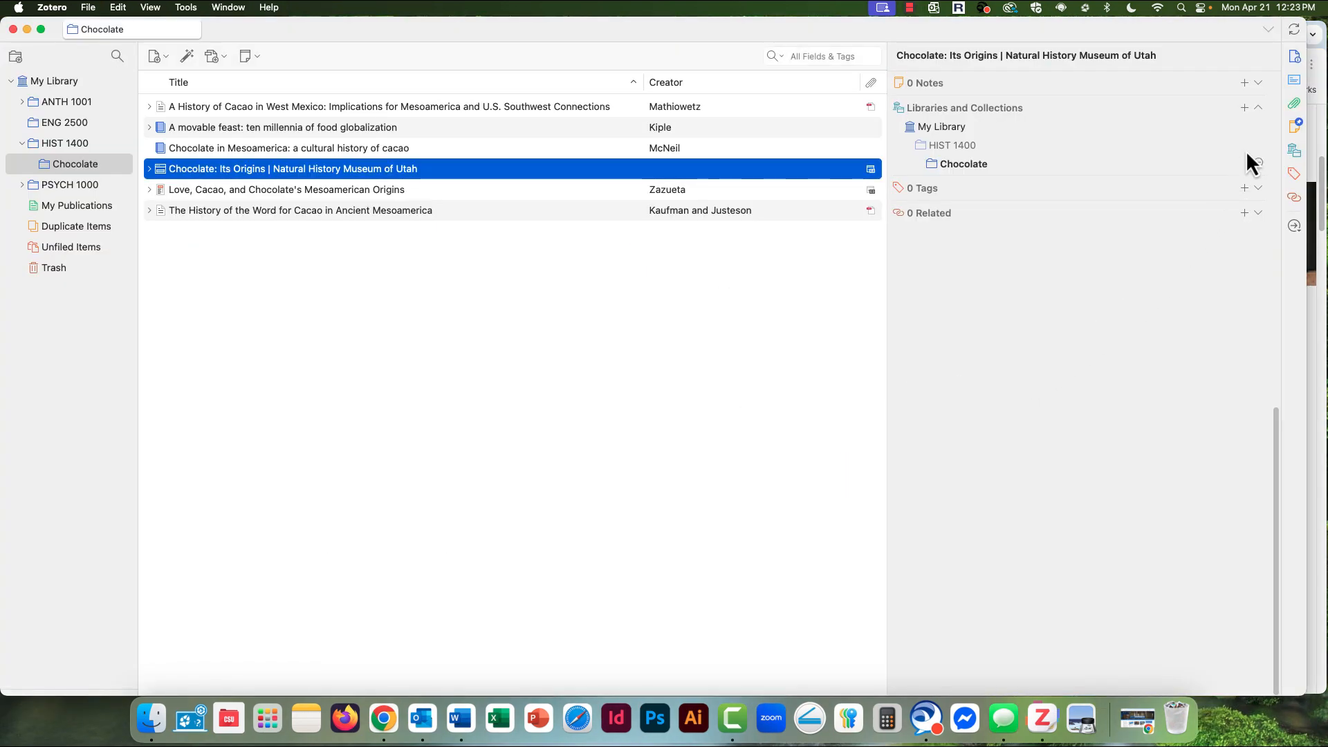
# Set author Mozdy, Michael, title 'Chocolate: Its Origins', website Natural History Museum of Utah.
pyautogui.click(1293, 55)
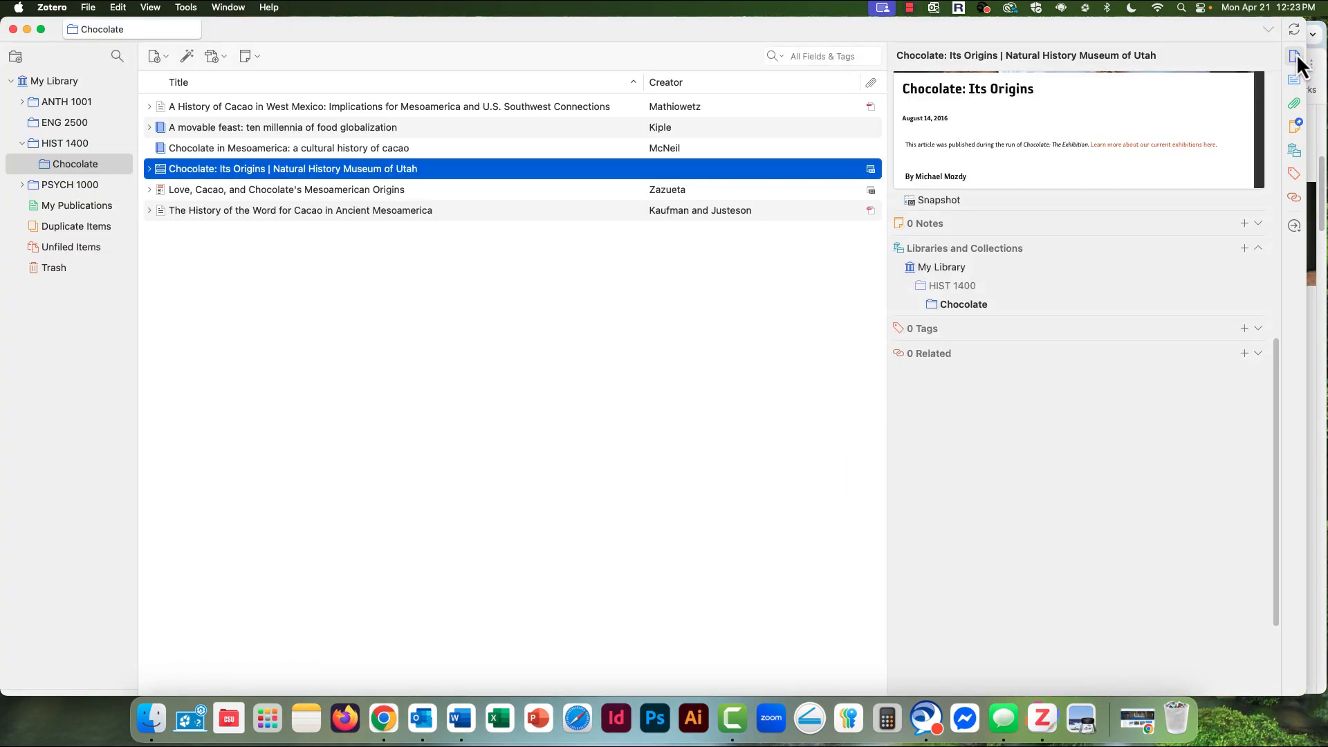
pyautogui.click(1293, 55)
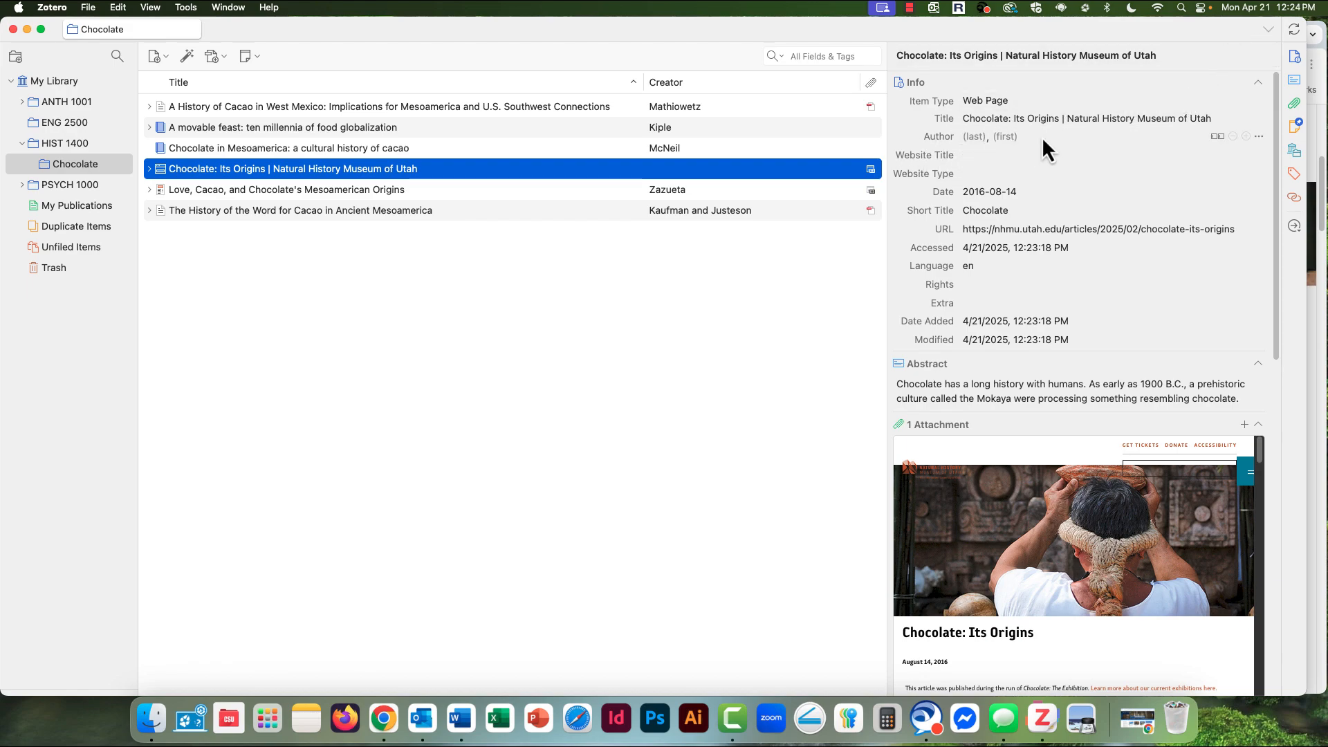
pyautogui.moveTo(1122, 143)
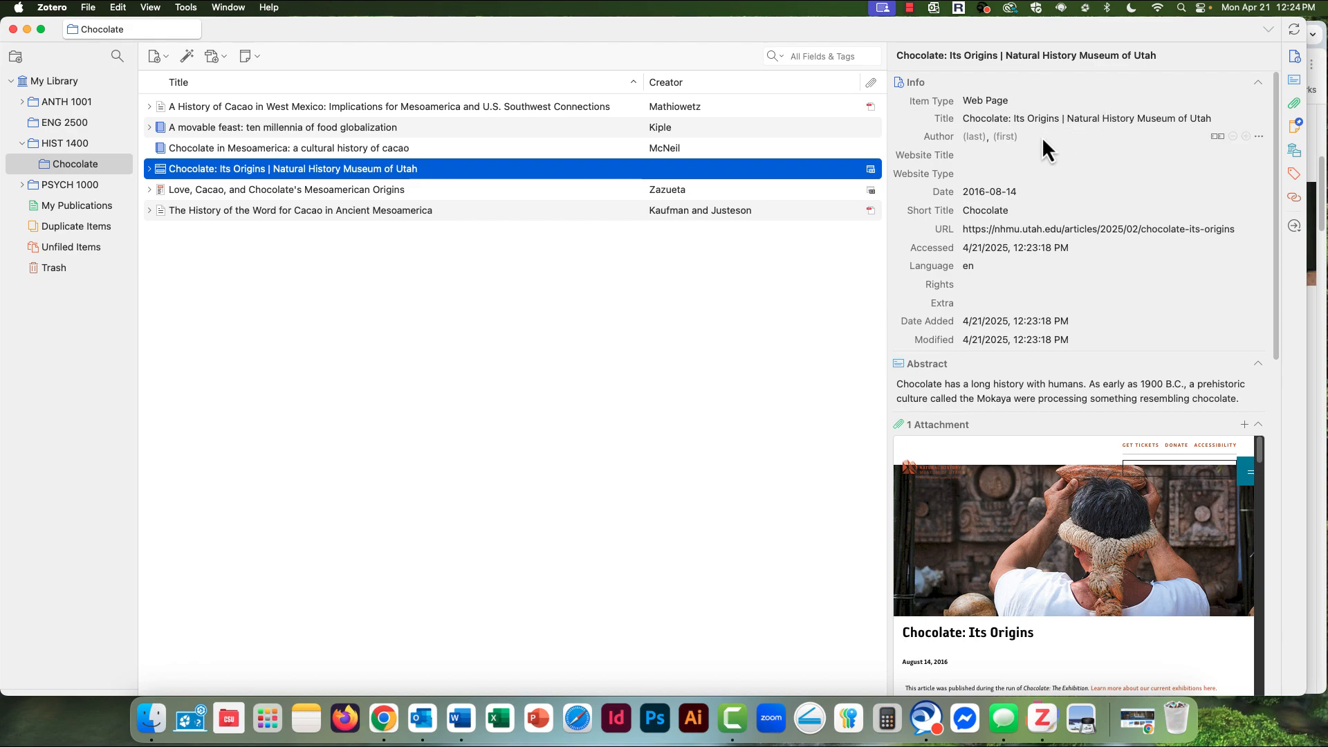
pyautogui.click(1086, 118)
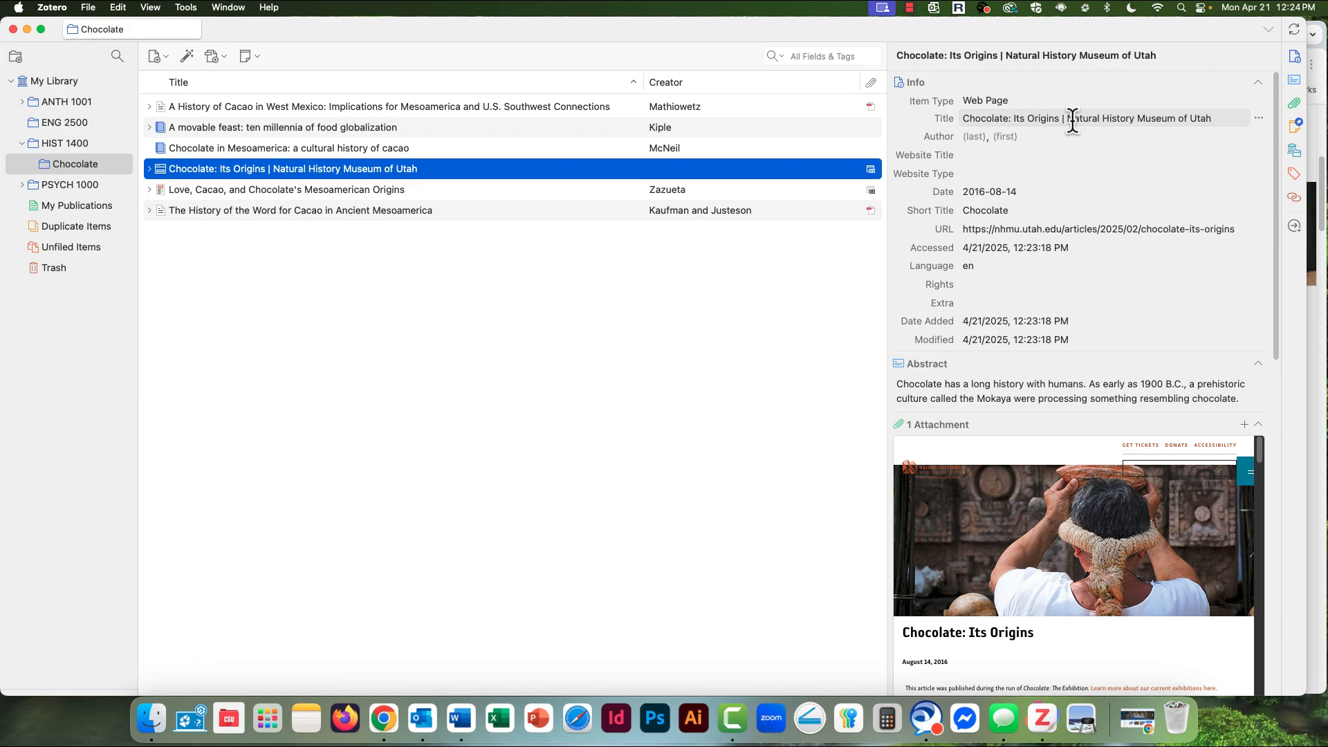
pyautogui.click(908, 7)
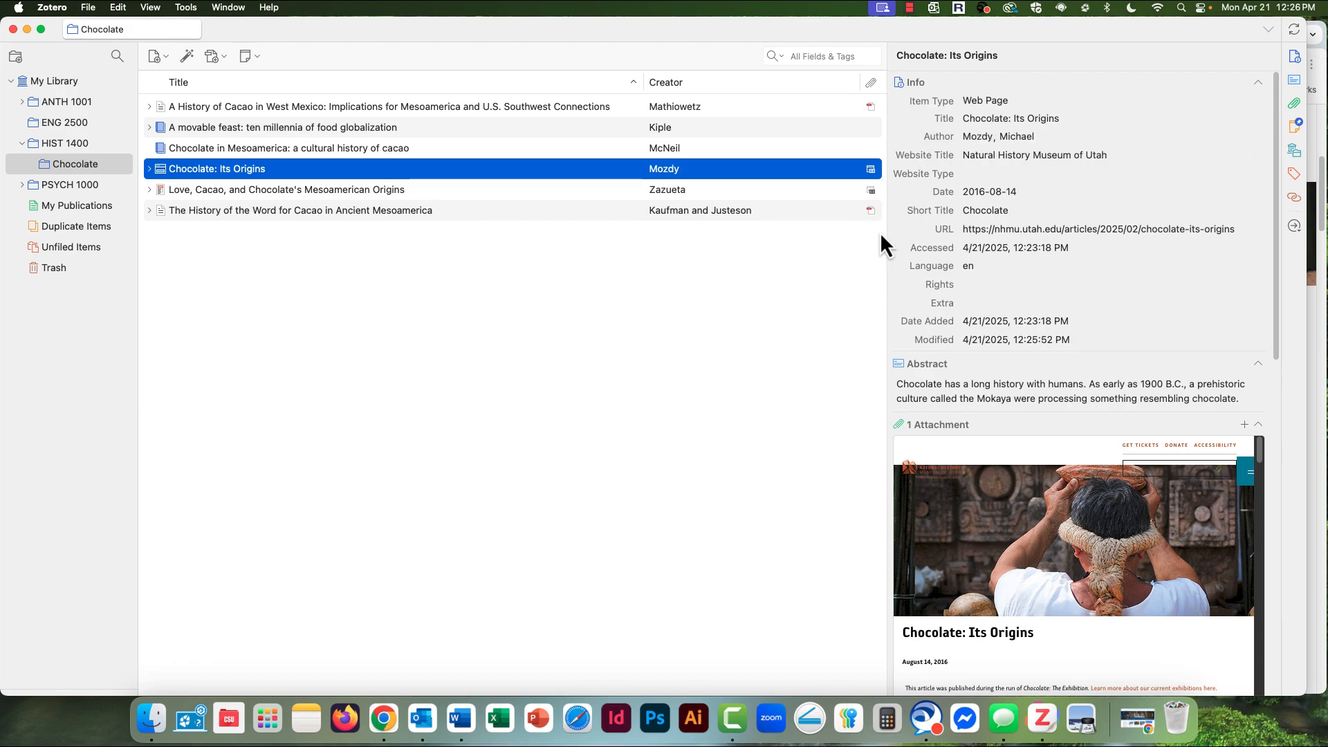
pyautogui.moveTo(1054, 162)
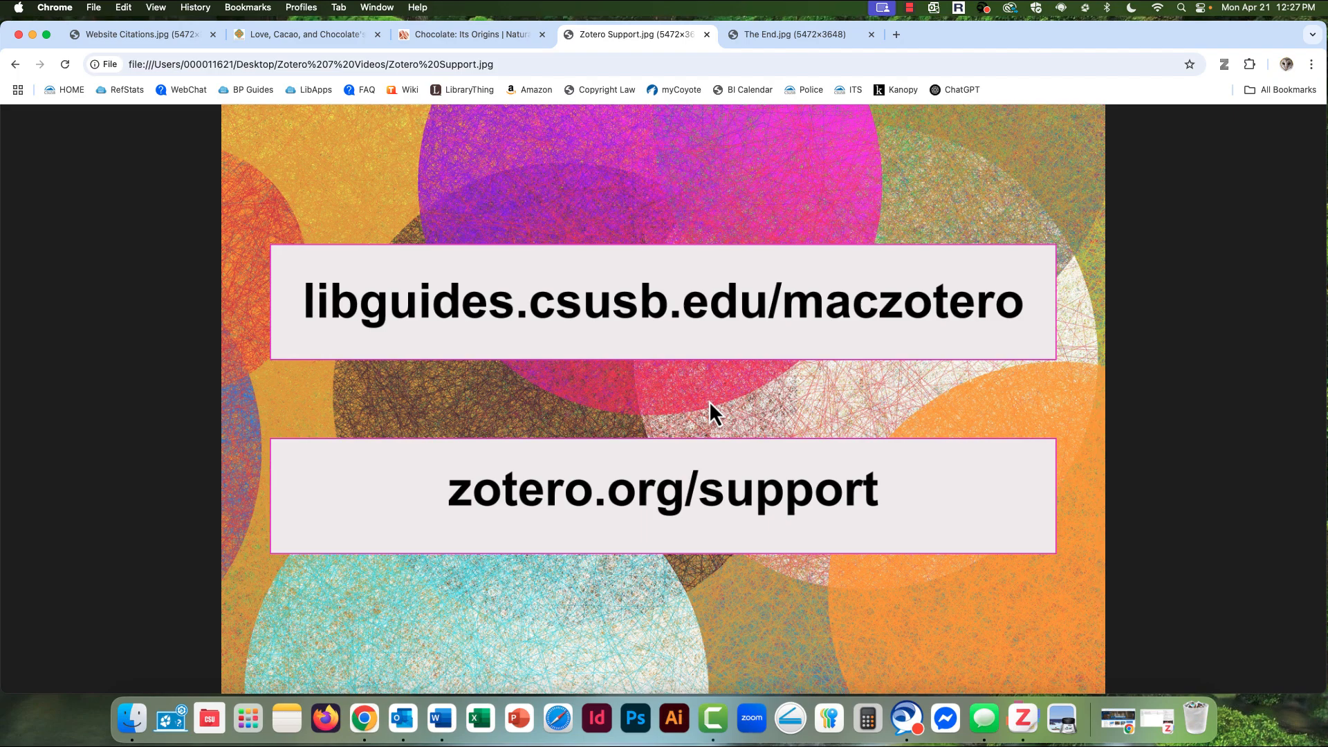
# Show 'The End' closing slide after the Zotero support links slide.
pyautogui.click(788, 35)
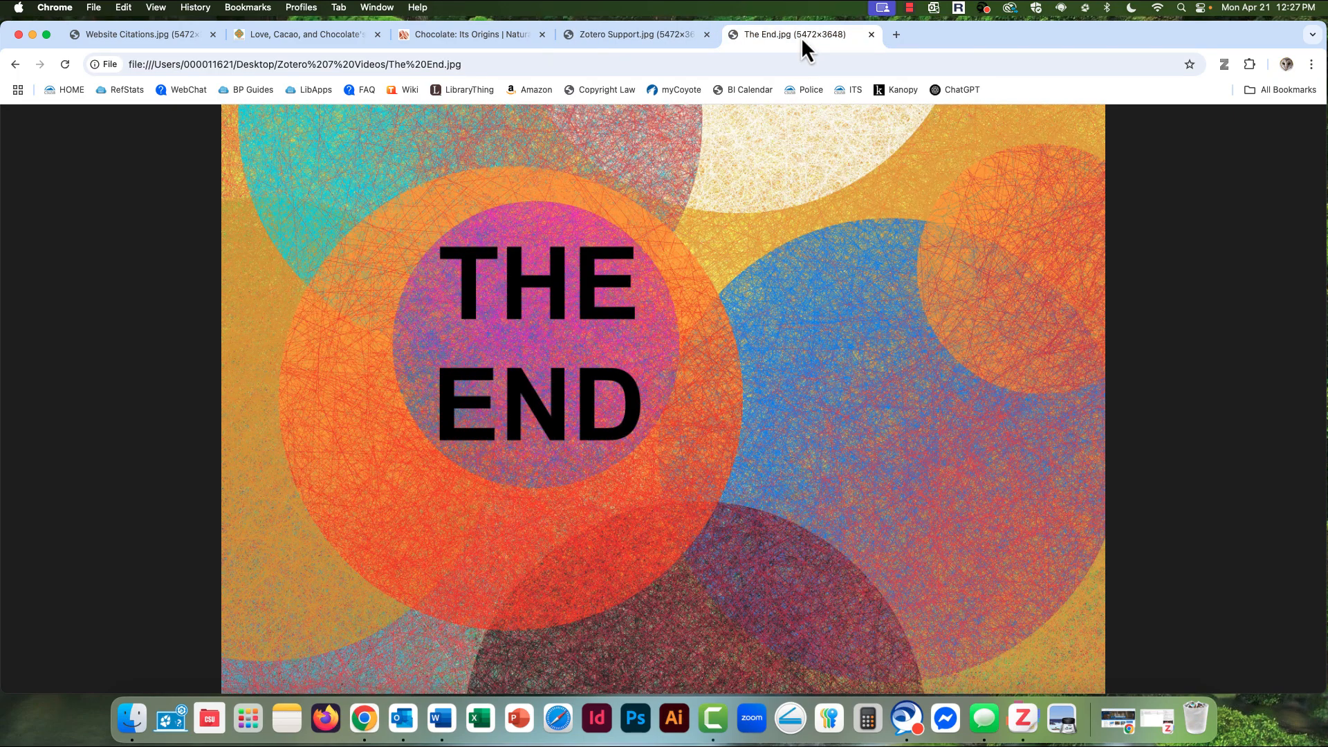